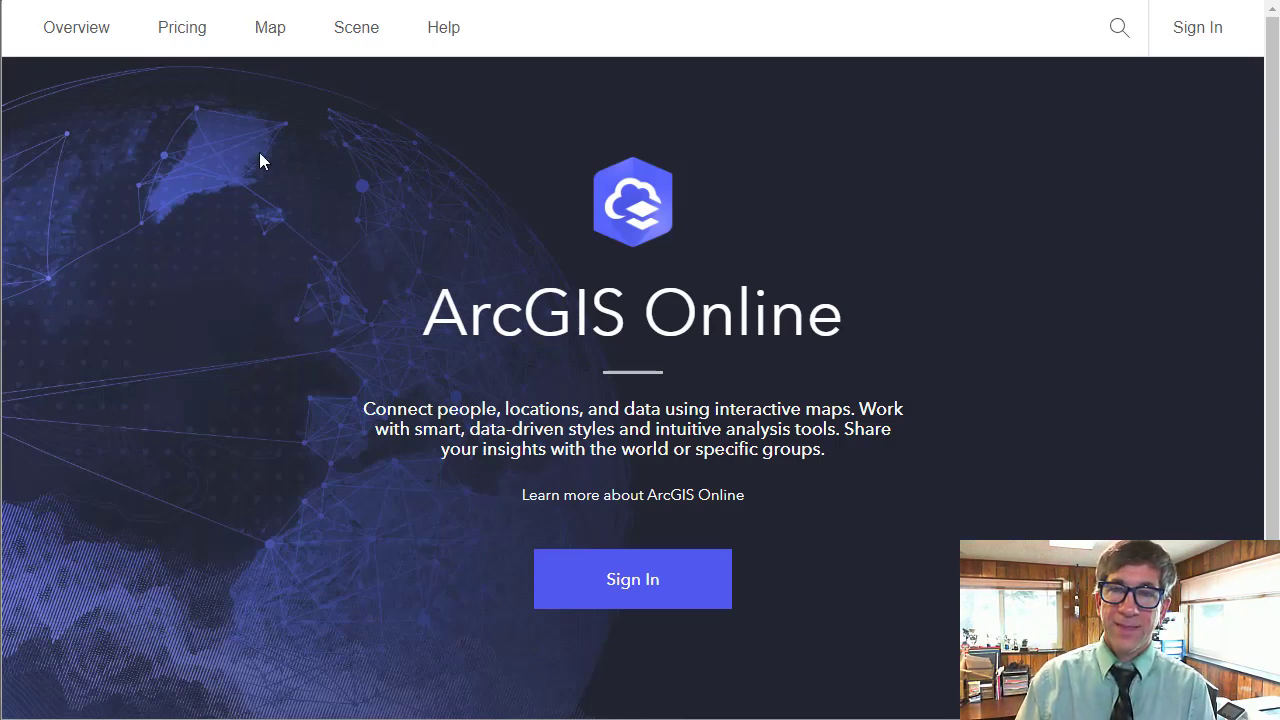
{"action": "mouse_move", "coordinate": [256, 216]}
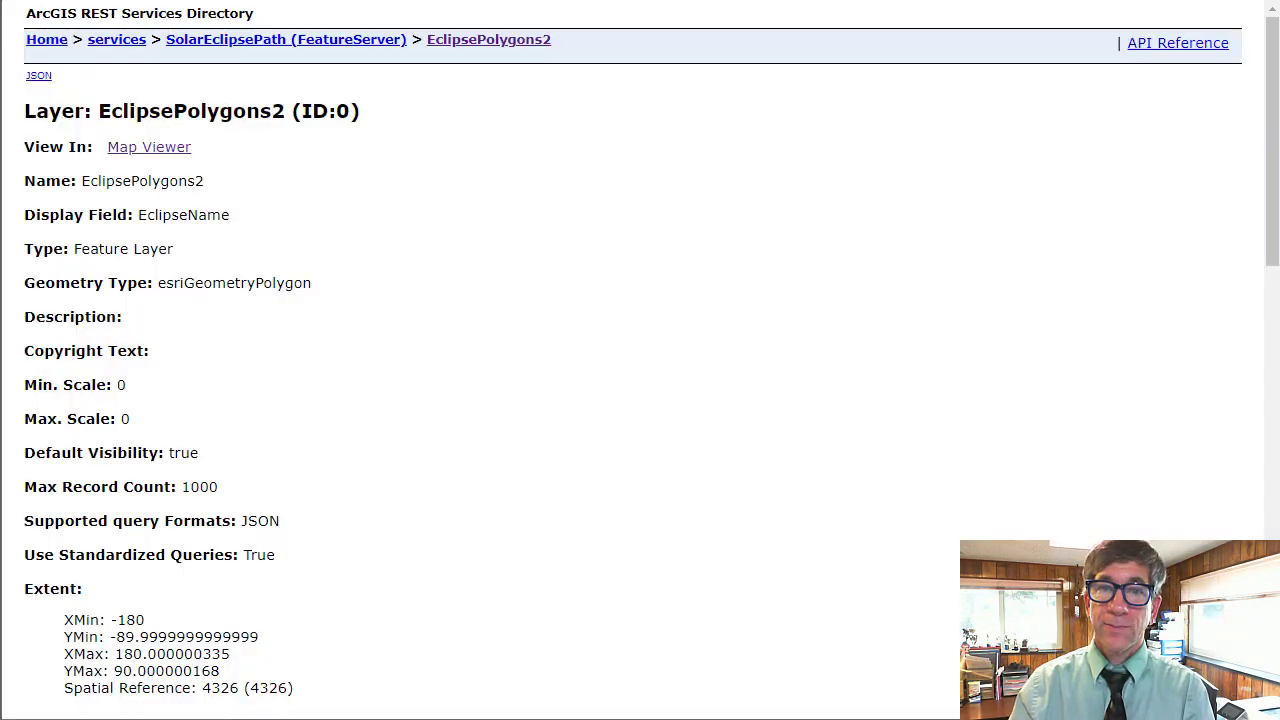
Scroll down the EclipsePolygons2 layer page to review its Fields list
{"action": "scroll", "scroll_direction": "down", "scroll_amount": 3}
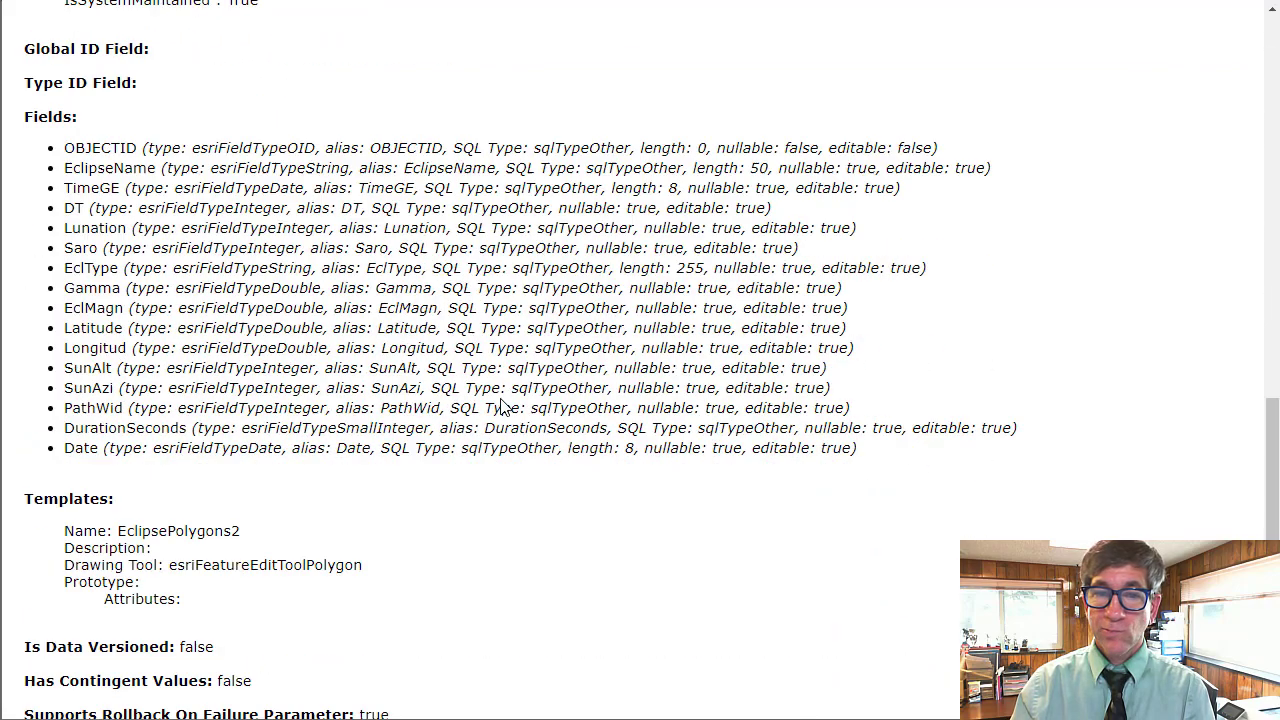
{"action": "scroll", "scroll_direction": "down", "scroll_amount": 3}
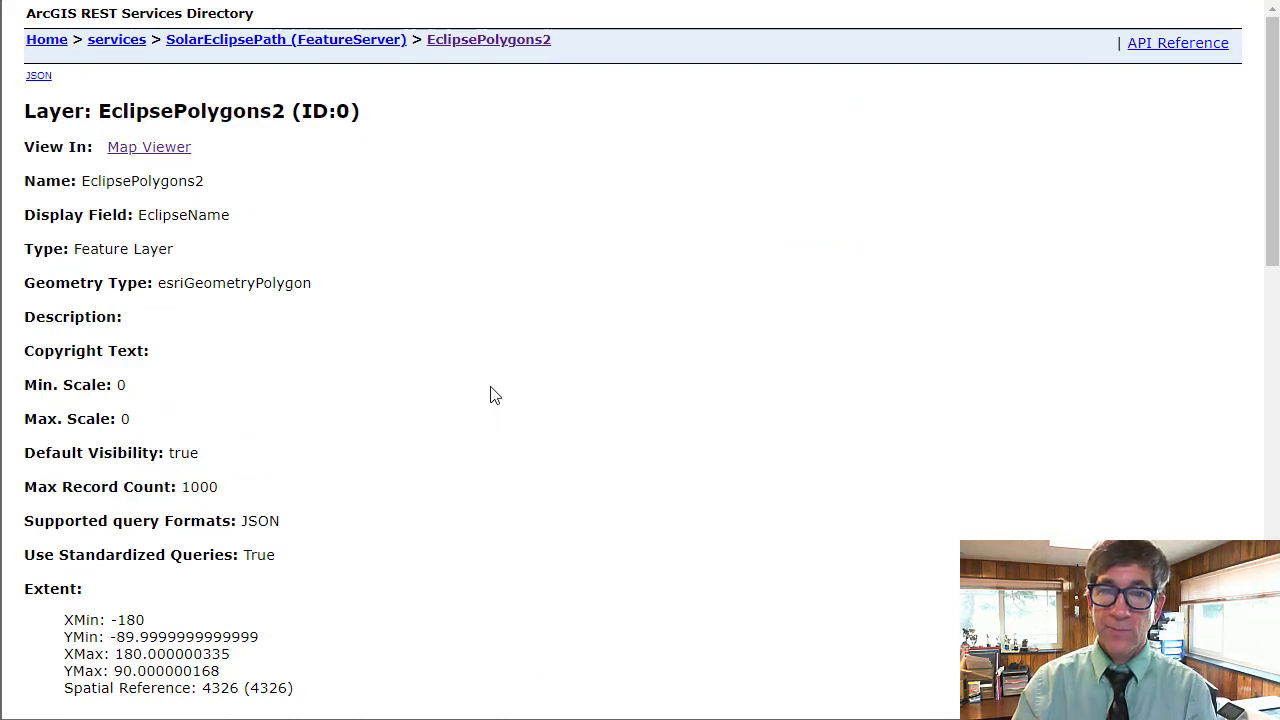
View the EclipsePolygons2 layer in Map Viewer and bring up its style options
{"action": "left_click", "coordinate": [148, 148]}
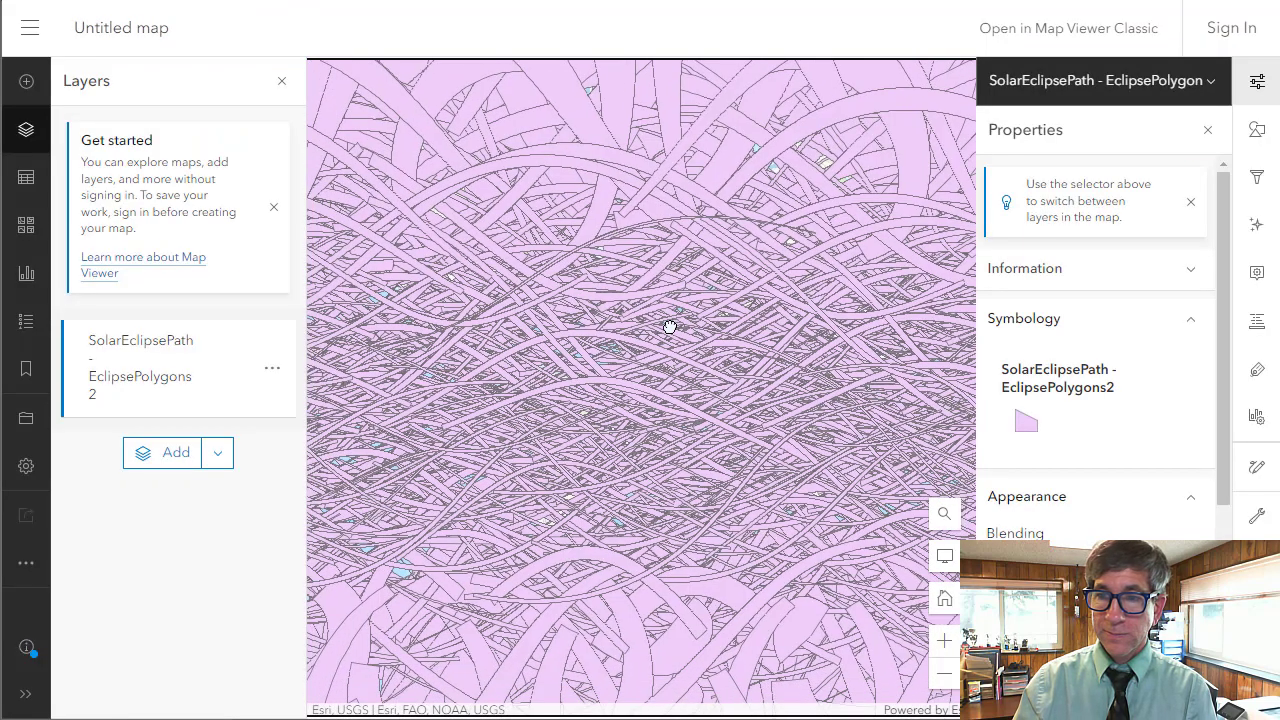
{"action": "mouse_move", "coordinate": [1168, 216]}
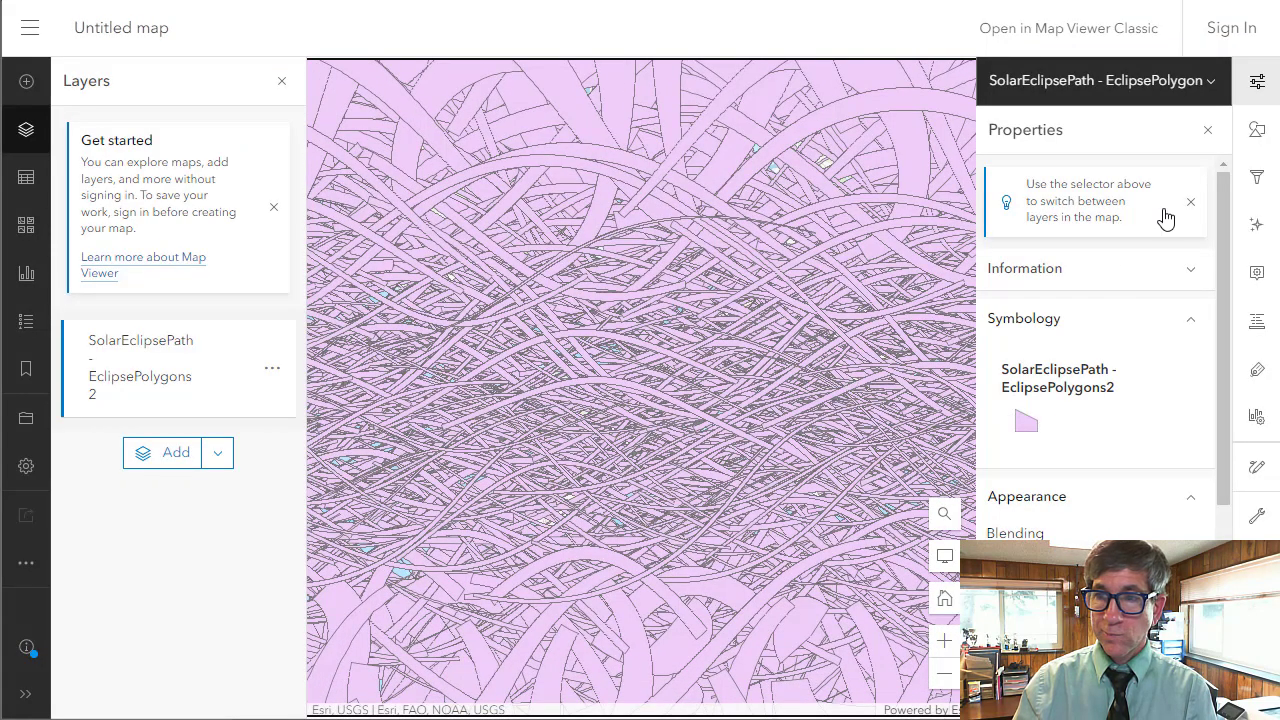
{"action": "left_click", "coordinate": [1260, 128]}
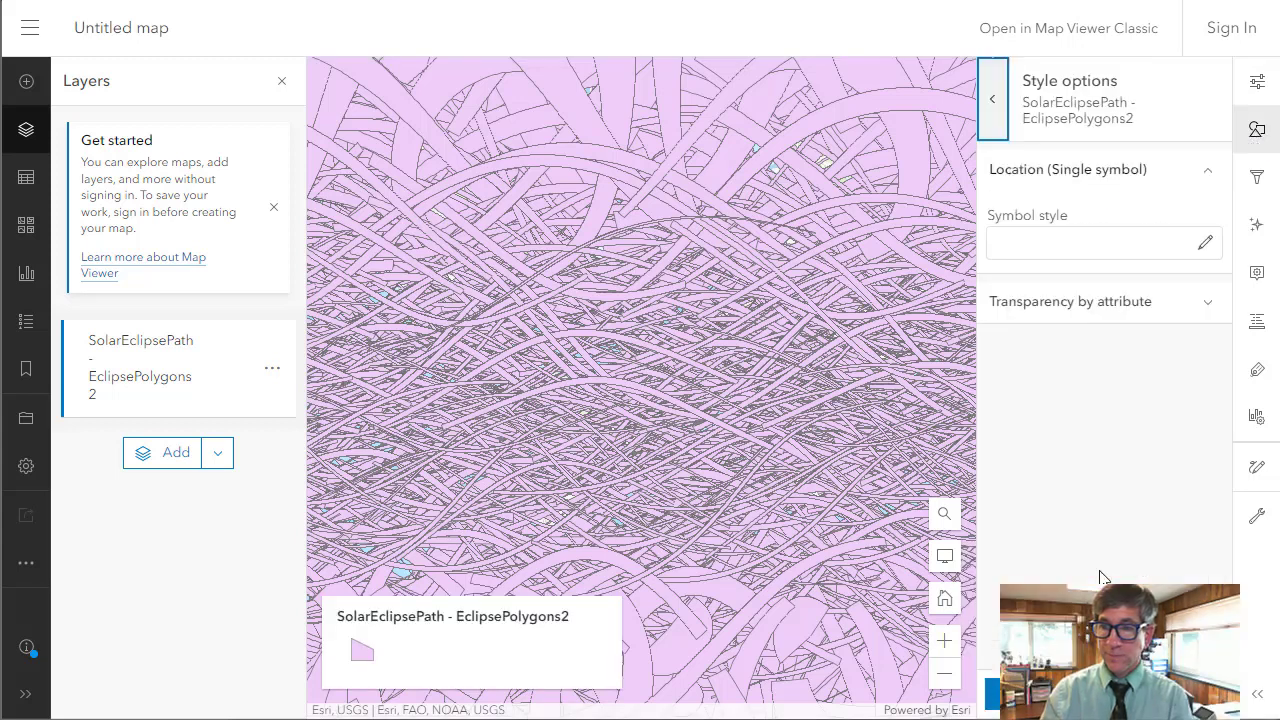
Set the eclipse polygon symbol's fill transparency to 100% so only outlines show
{"action": "left_click", "coordinate": [1204, 242]}
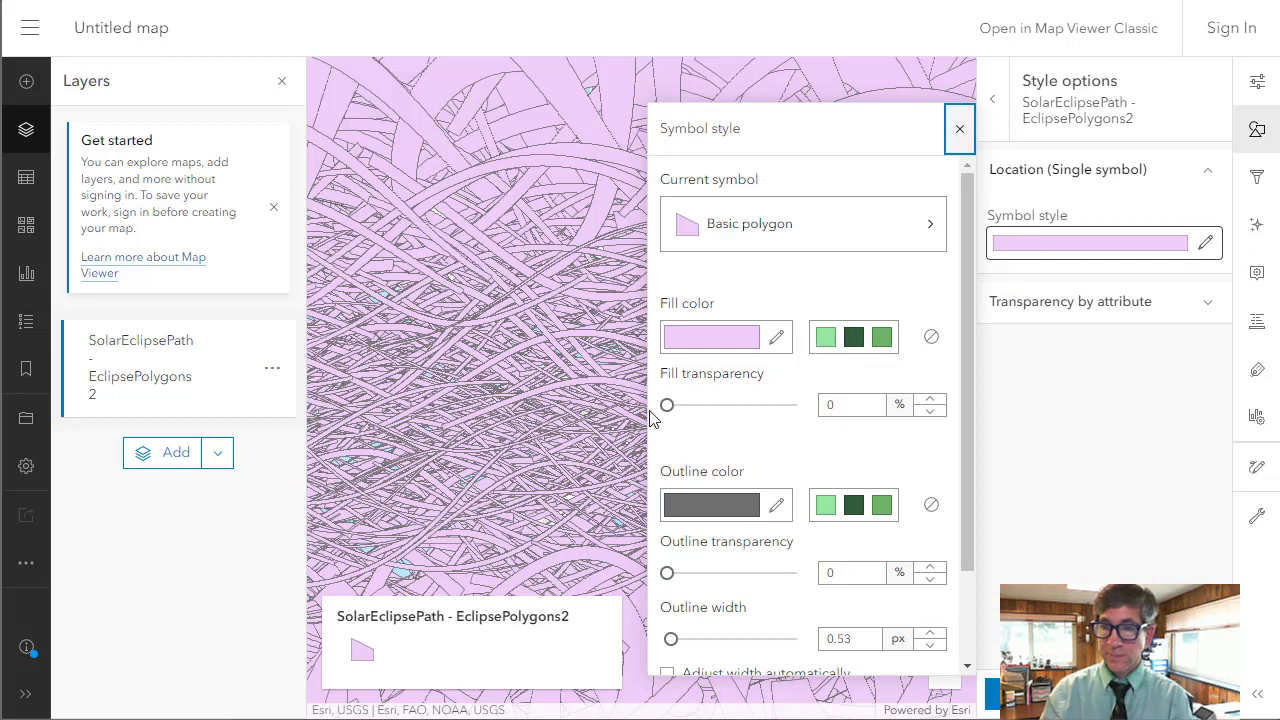
{"action": "left_click_drag", "start_coordinate": [668, 404], "coordinate": [790, 404]}
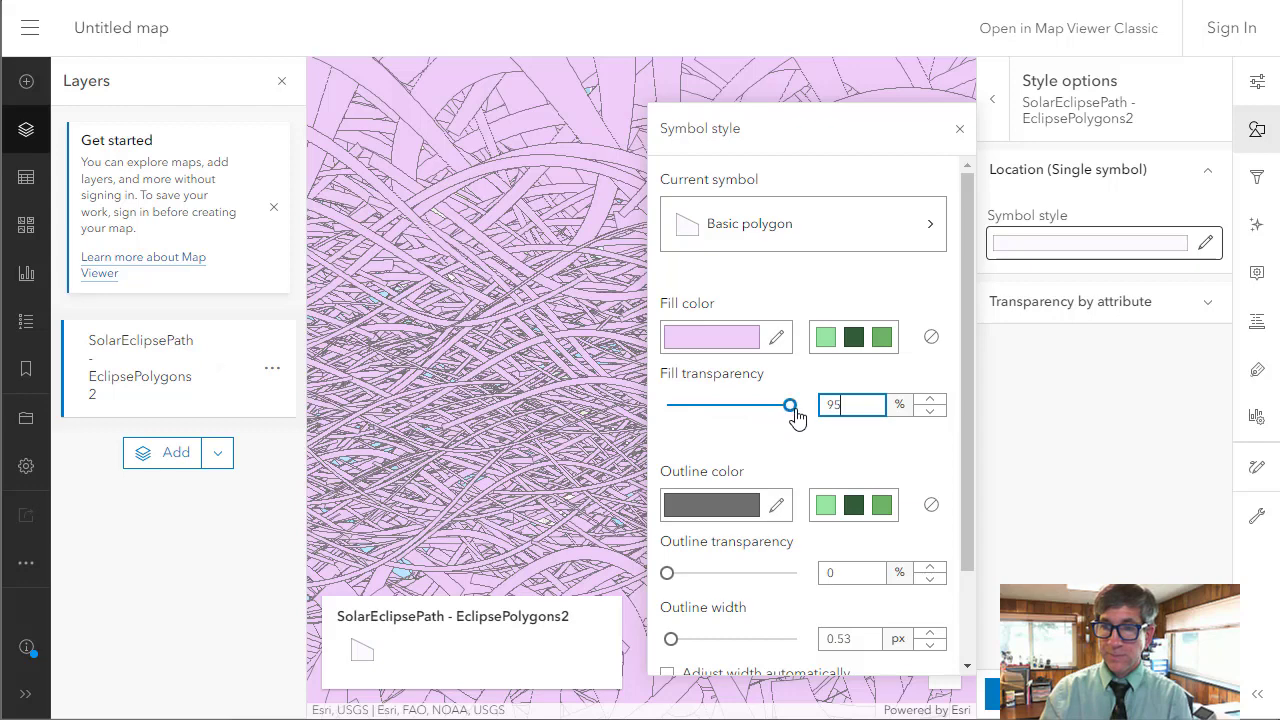
{"action": "left_click_drag", "start_coordinate": [792, 404], "coordinate": [796, 404]}
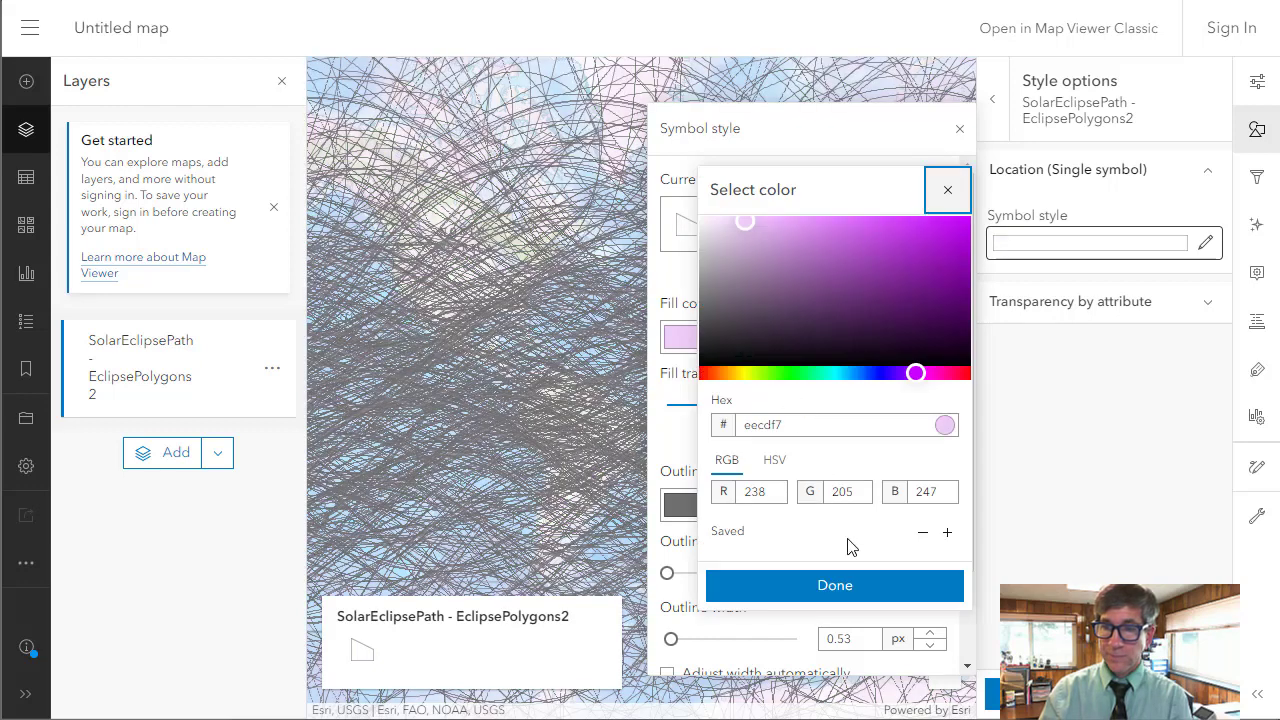
{"action": "left_click", "coordinate": [834, 584]}
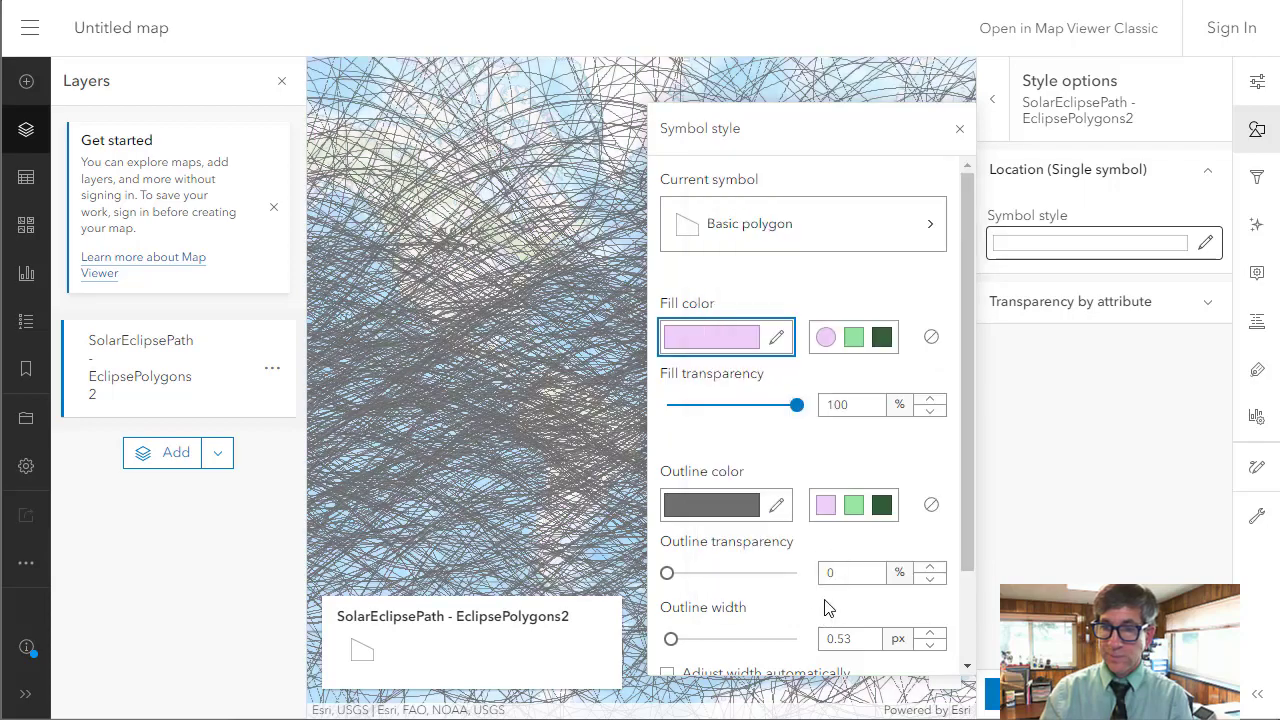
{"action": "left_click", "coordinate": [960, 128]}
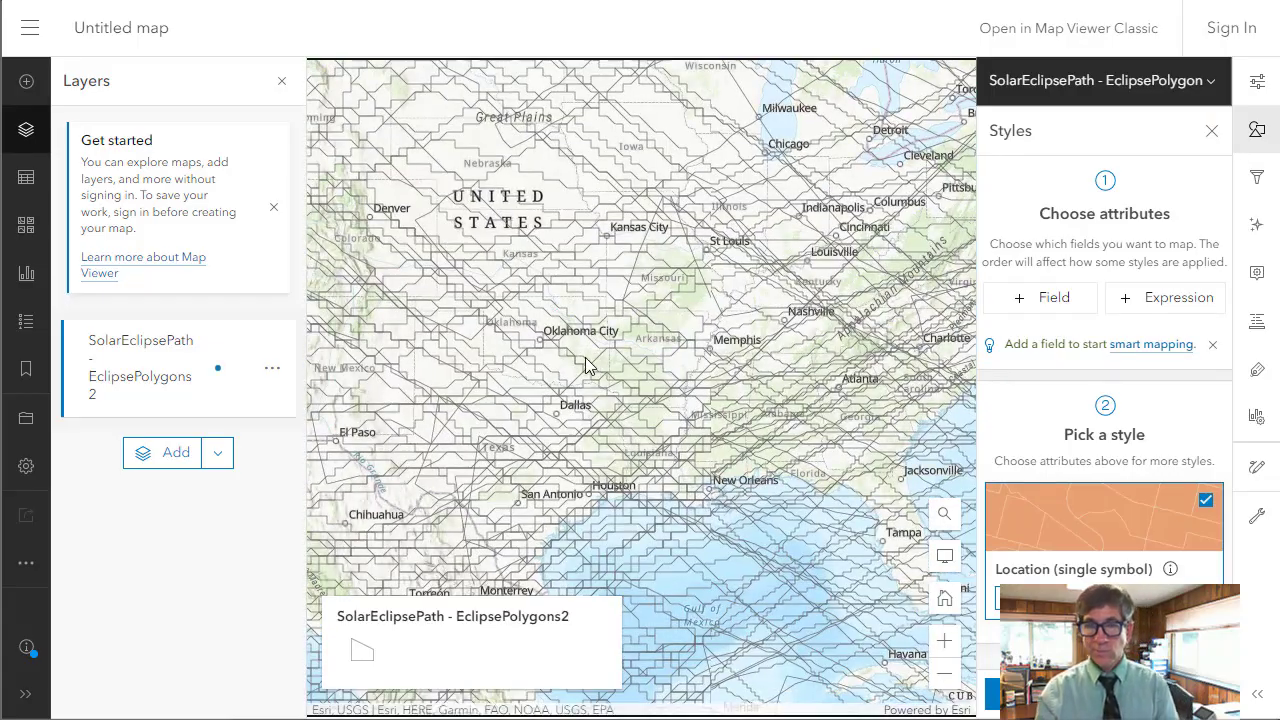
Pan the map view around the outlined eclipse paths
{"action": "left_click_drag", "start_coordinate": [590, 364], "coordinate": [756, 364]}
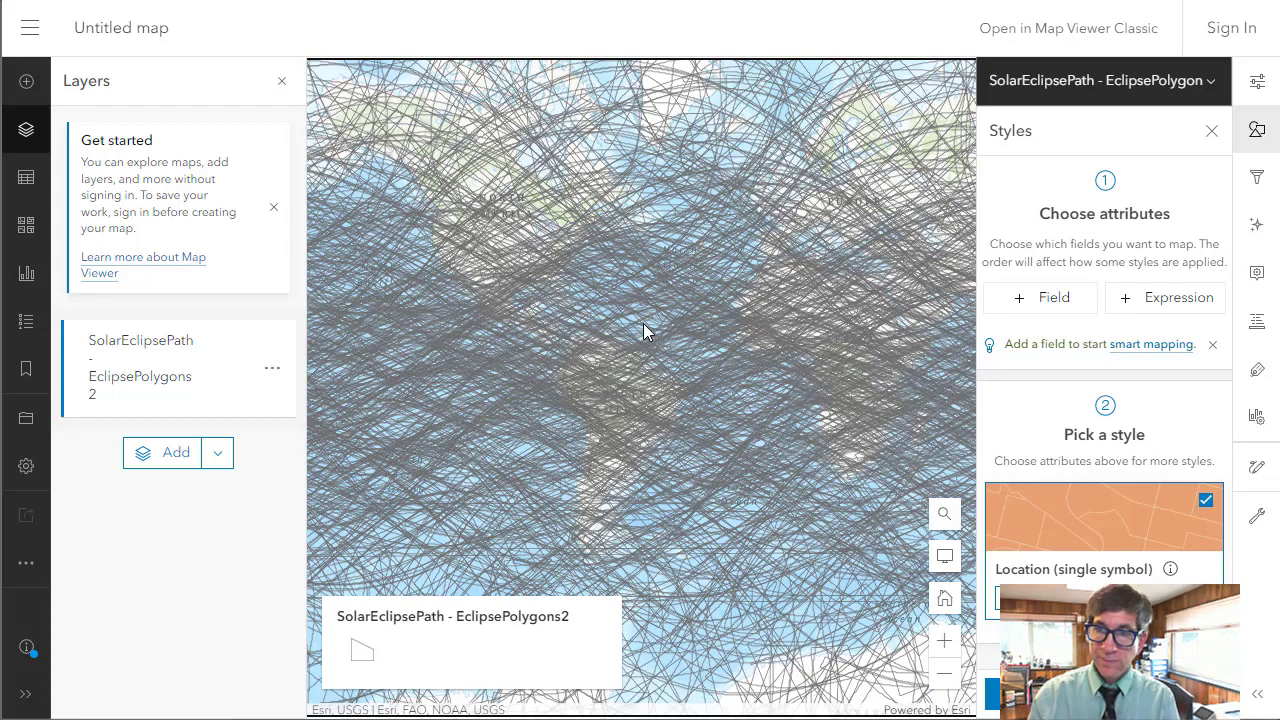
{"action": "mouse_move", "coordinate": [634, 332]}
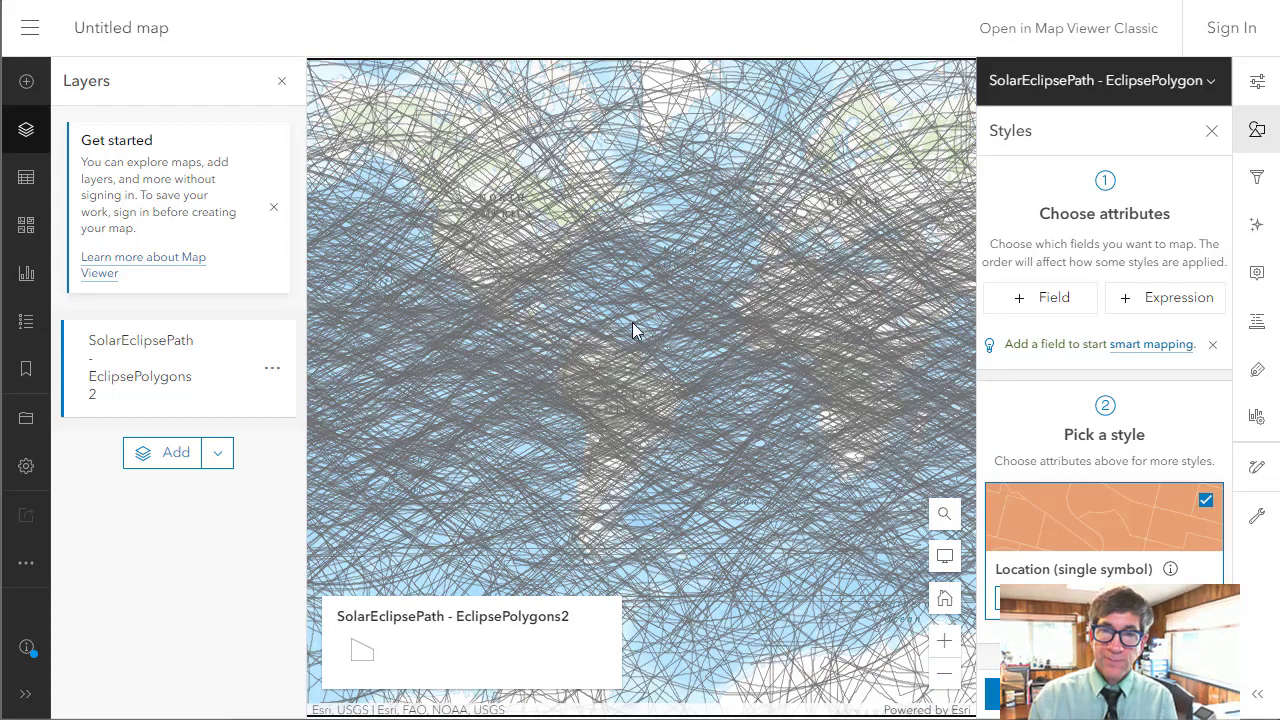
{"action": "mouse_move", "coordinate": [604, 352]}
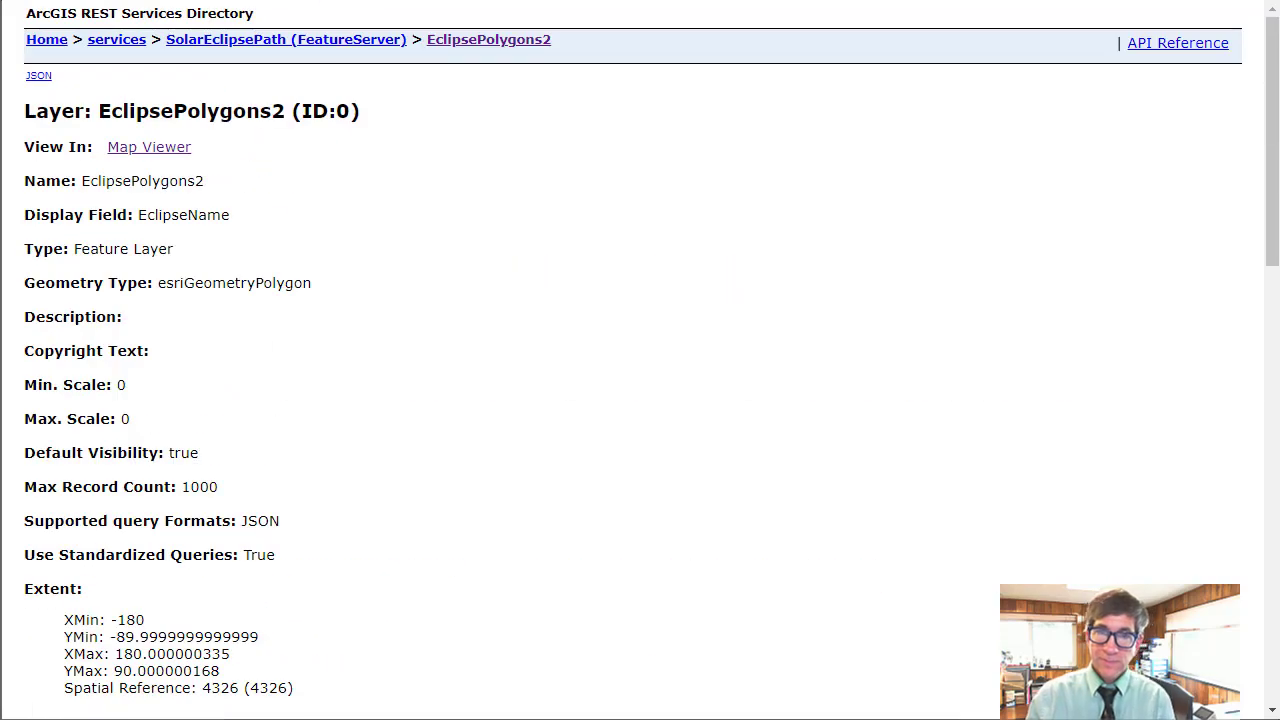
Switch to the 3D scene and add the Eclipse layer from Browse layers onto the globe
{"action": "left_click", "coordinate": [148, 148]}
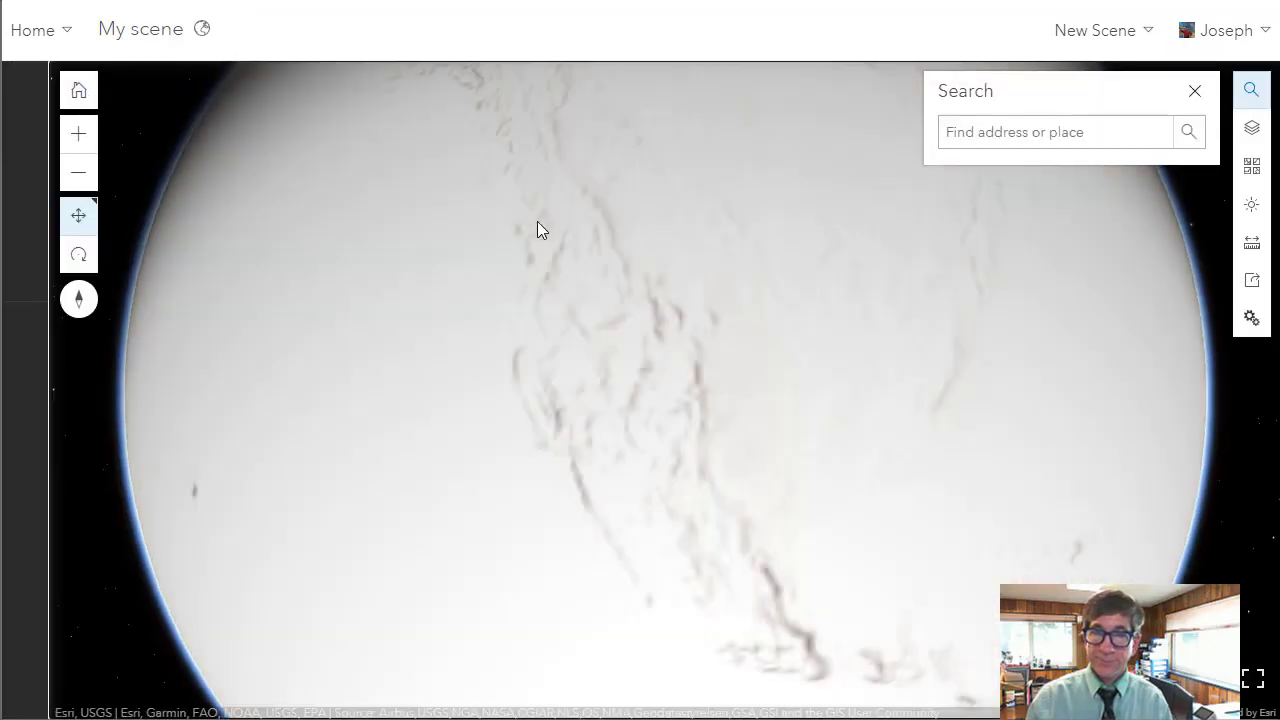
{"action": "left_click", "coordinate": [1252, 128]}
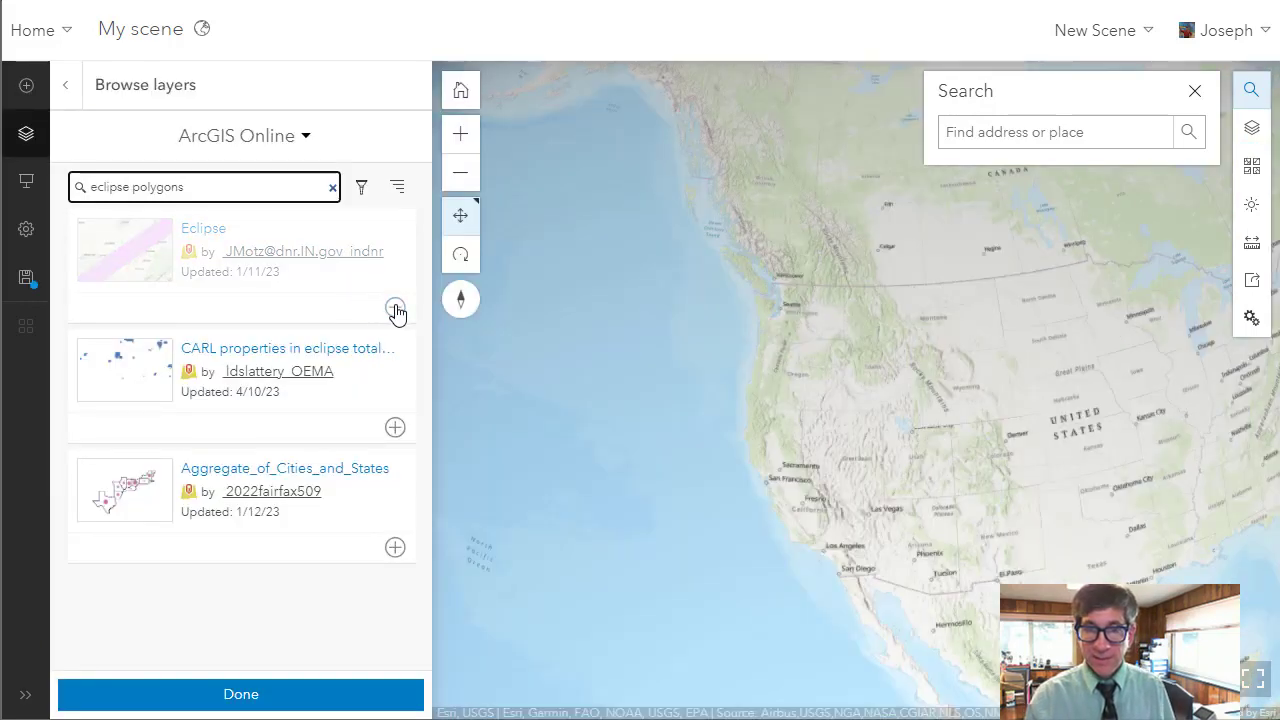
{"action": "left_click", "coordinate": [394, 308]}
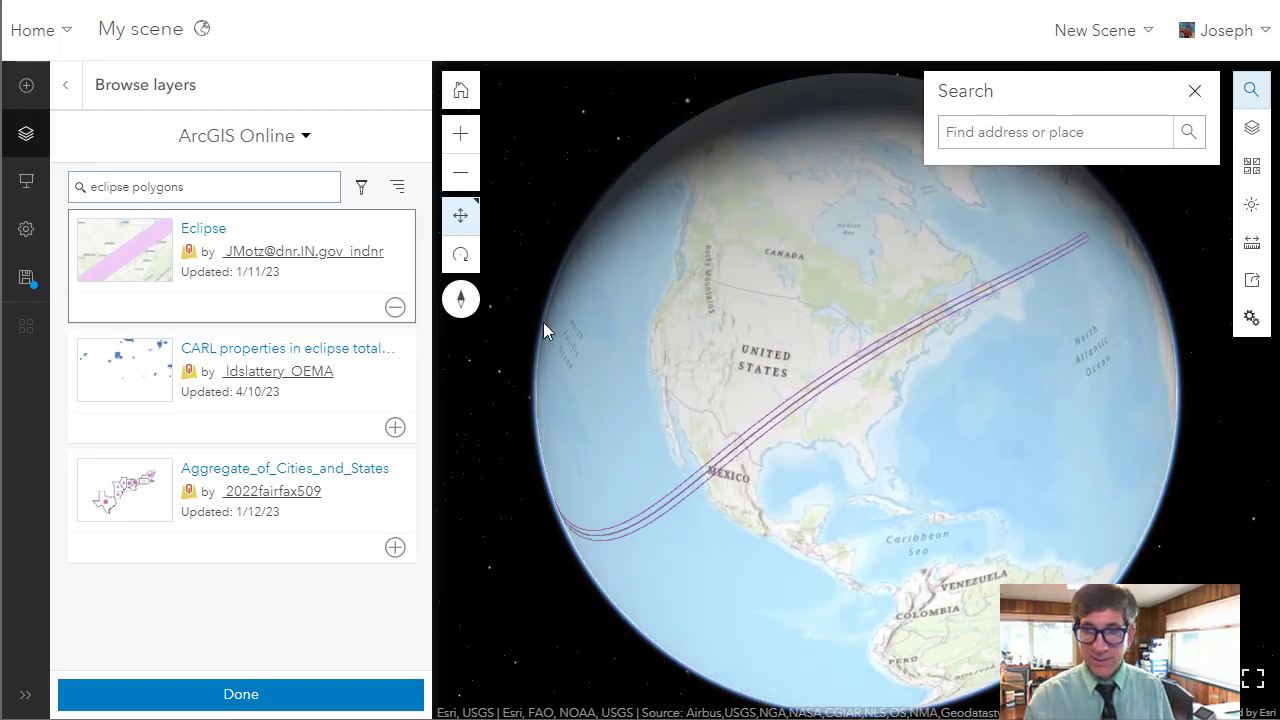
Measure the eclipse path distance across the Atlantic, about 4,199.50 miles
{"action": "left_click", "coordinate": [1252, 240]}
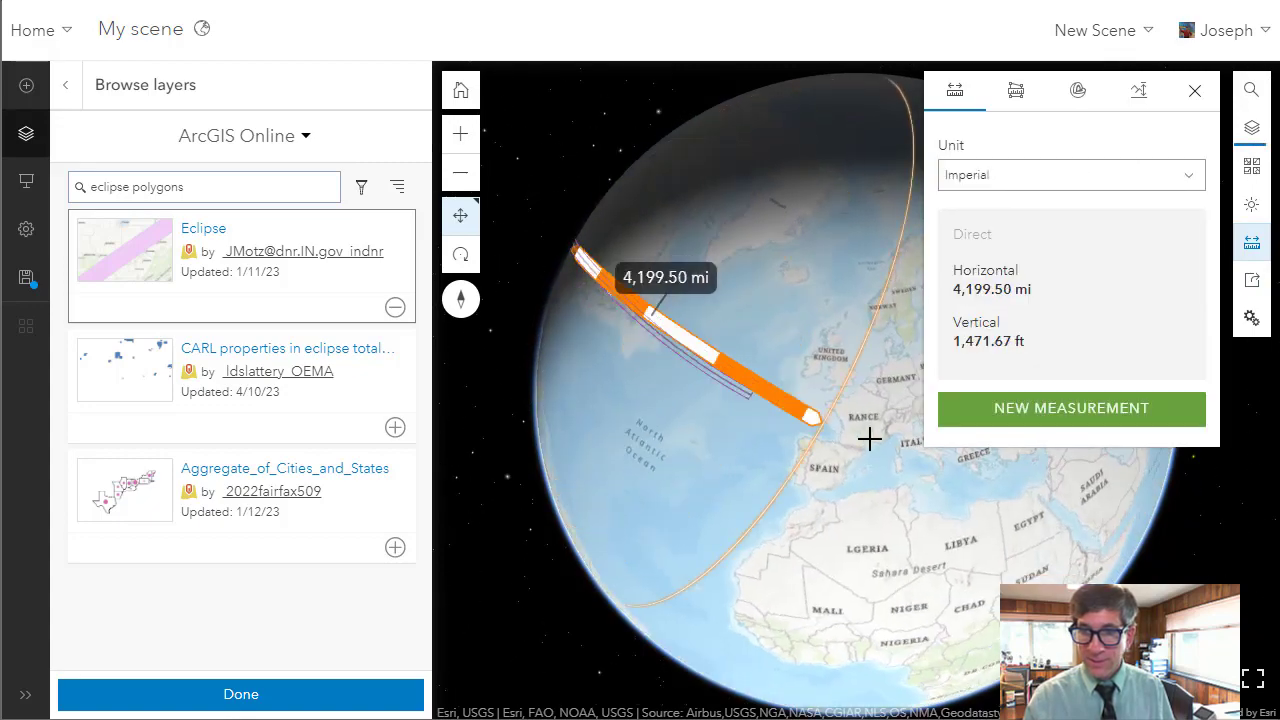
{"action": "left_click_drag", "start_coordinate": [868, 440], "coordinate": [862, 502]}
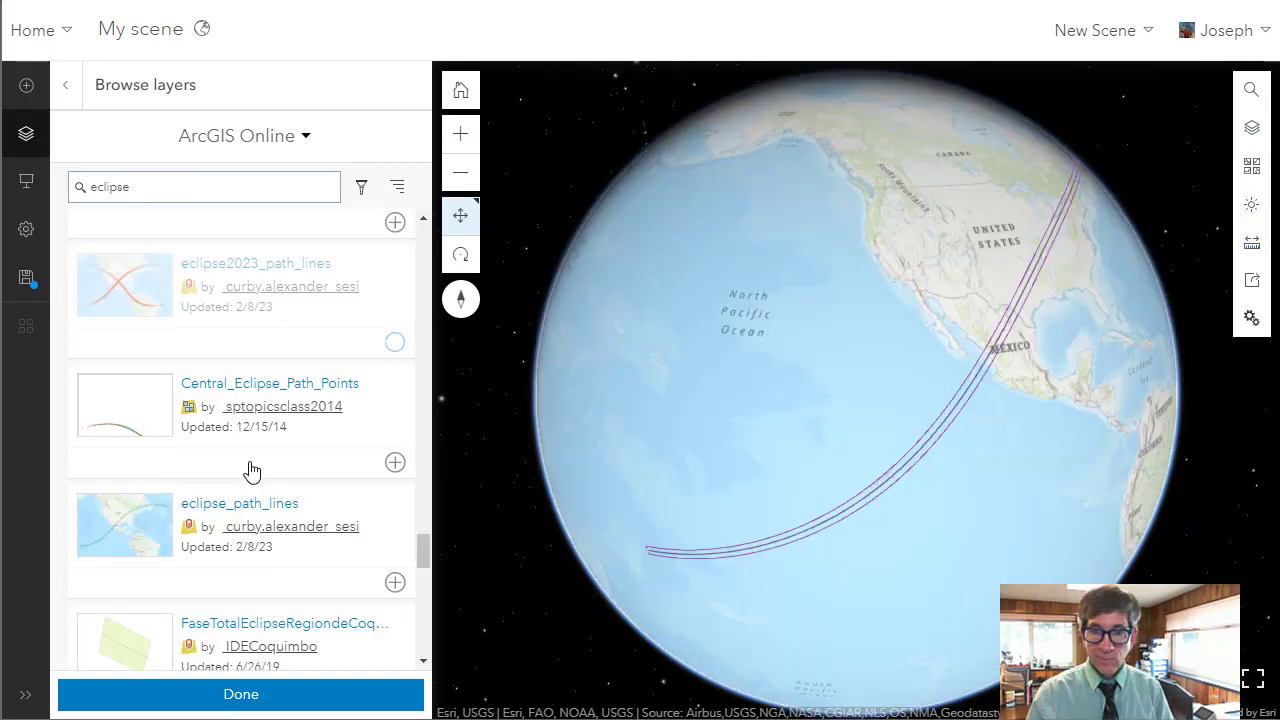
Scroll the eclipse search results and add the eclipse2023_path_lines layer to the globe
{"action": "scroll", "scroll_direction": "down", "scroll_amount": 3}
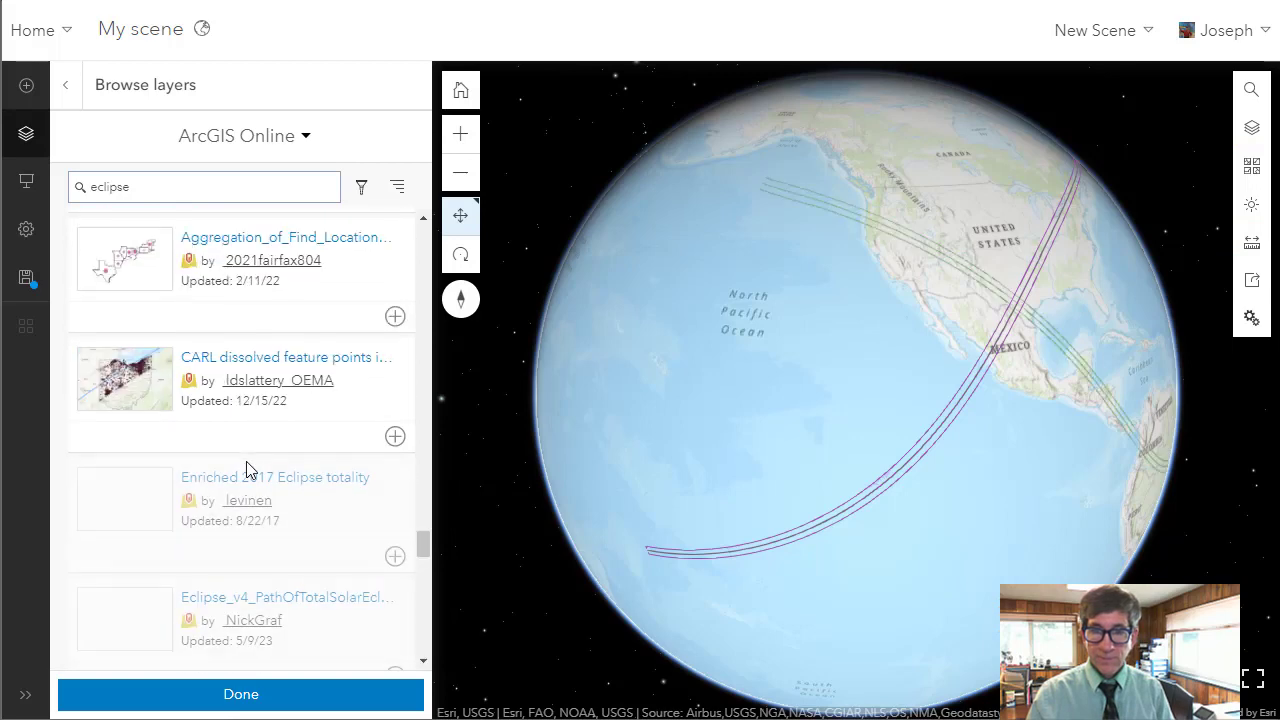
{"action": "scroll", "scroll_direction": "down", "scroll_amount": 3}
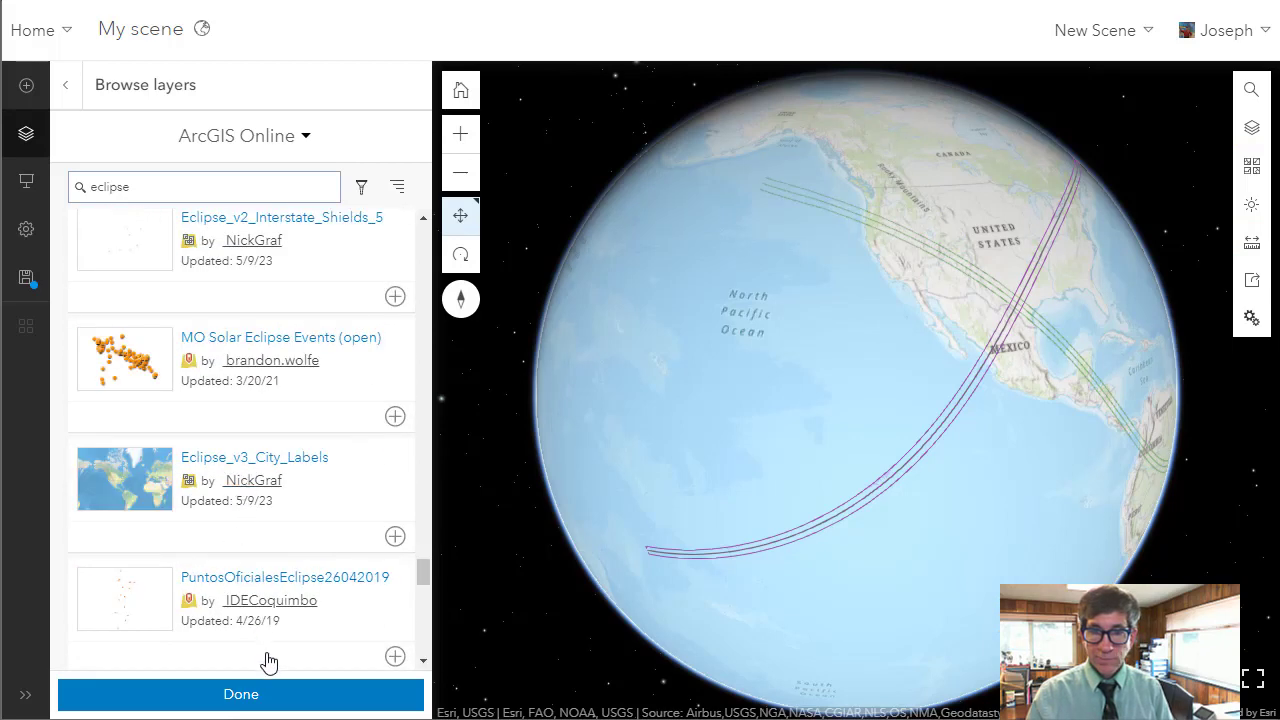
{"action": "left_click", "coordinate": [248, 694]}
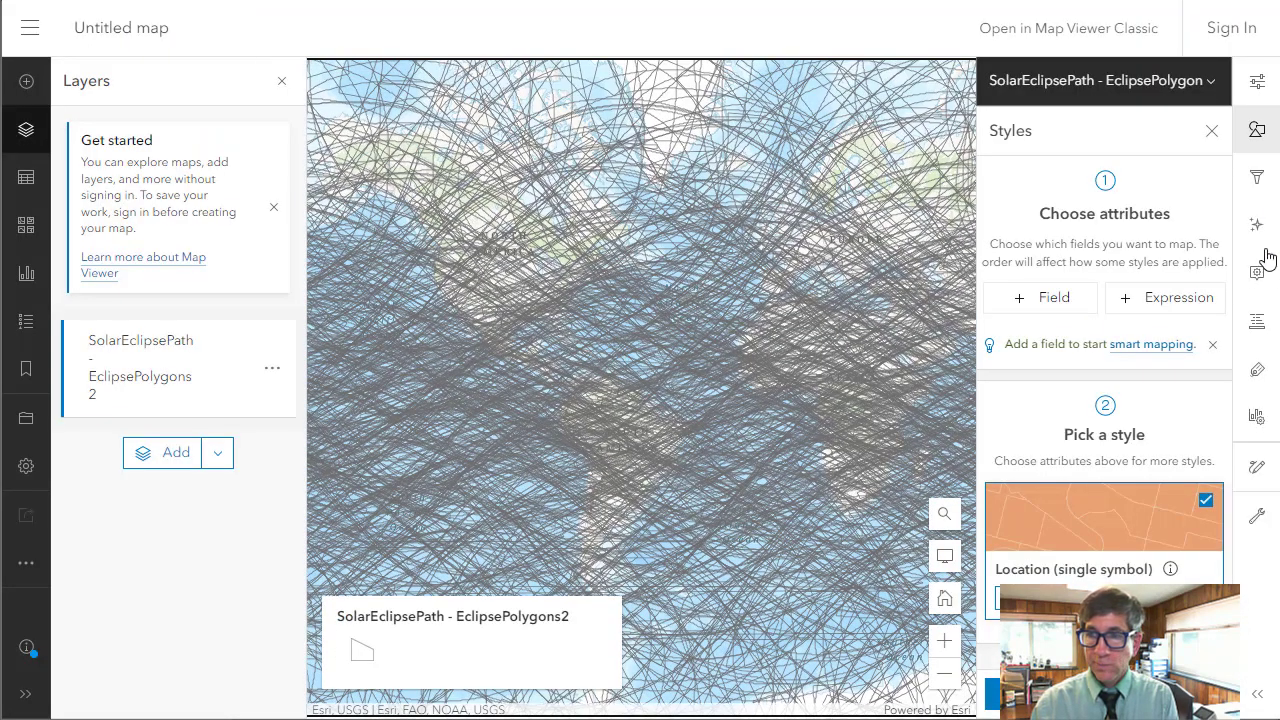
Add a filter condition on the Date field using the 'is between' comparison
{"action": "left_click", "coordinate": [1256, 176]}
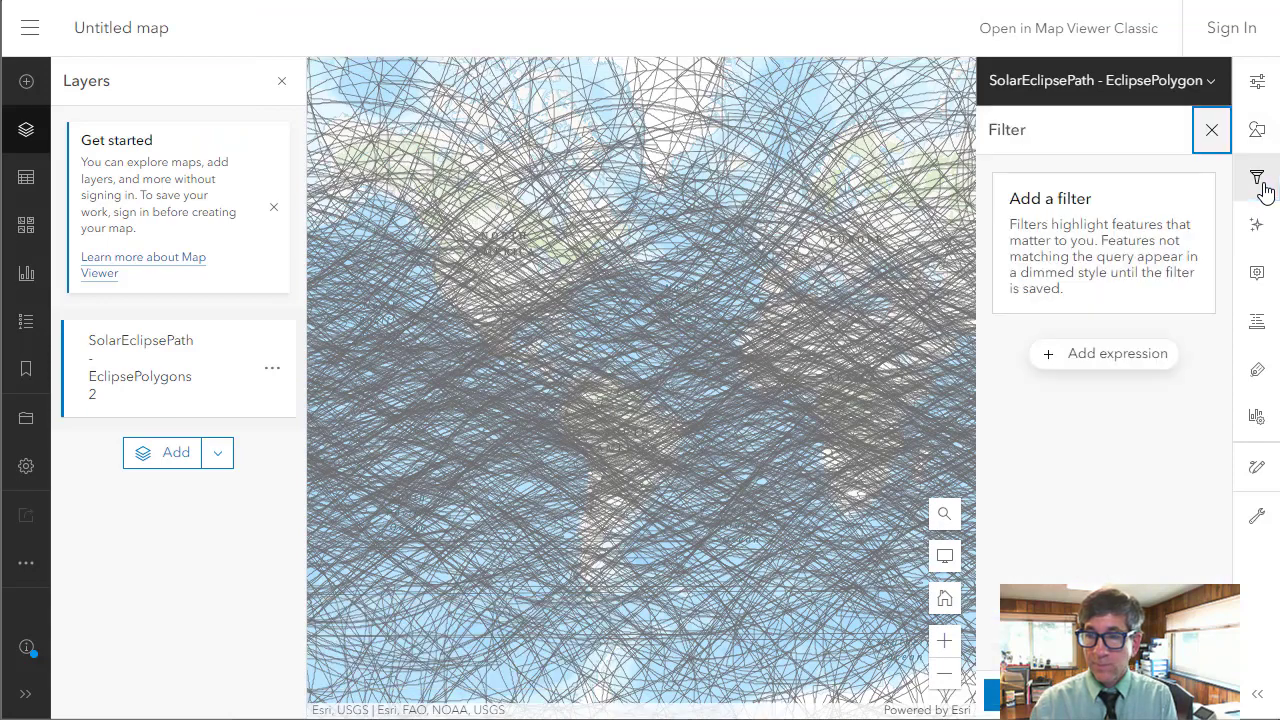
{"action": "left_click", "coordinate": [1104, 352]}
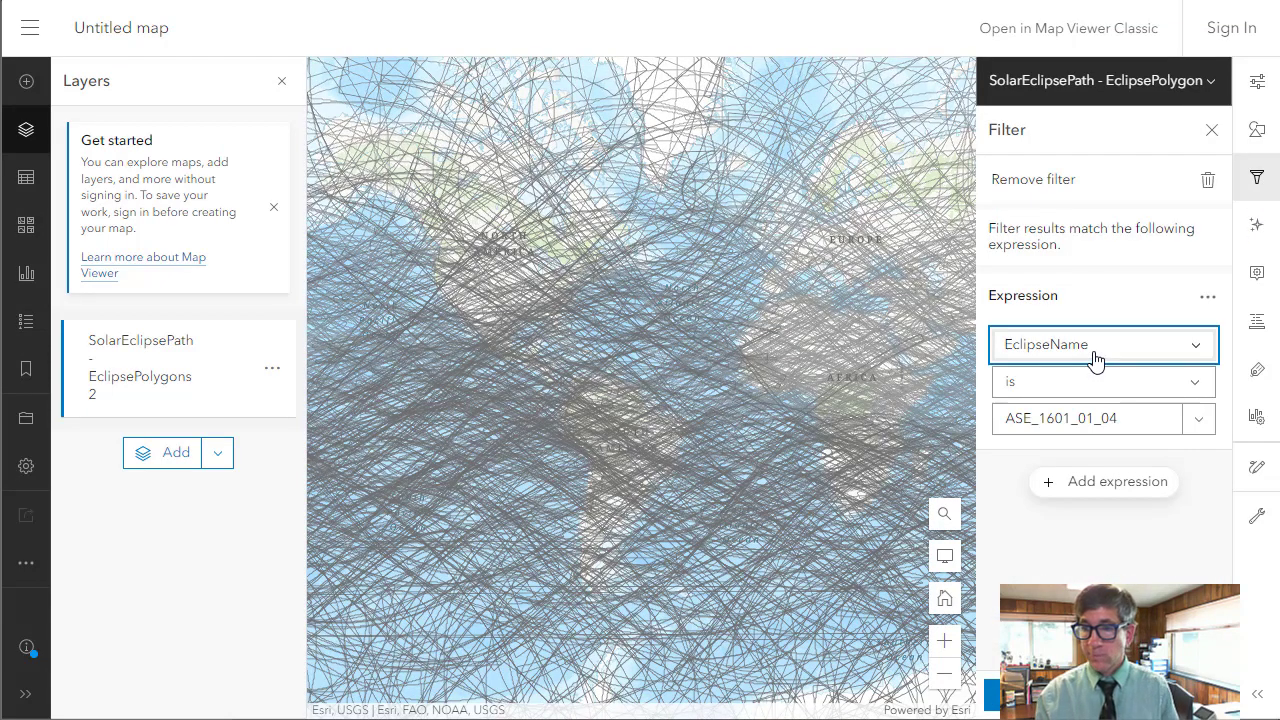
{"action": "left_click", "coordinate": [1096, 344]}
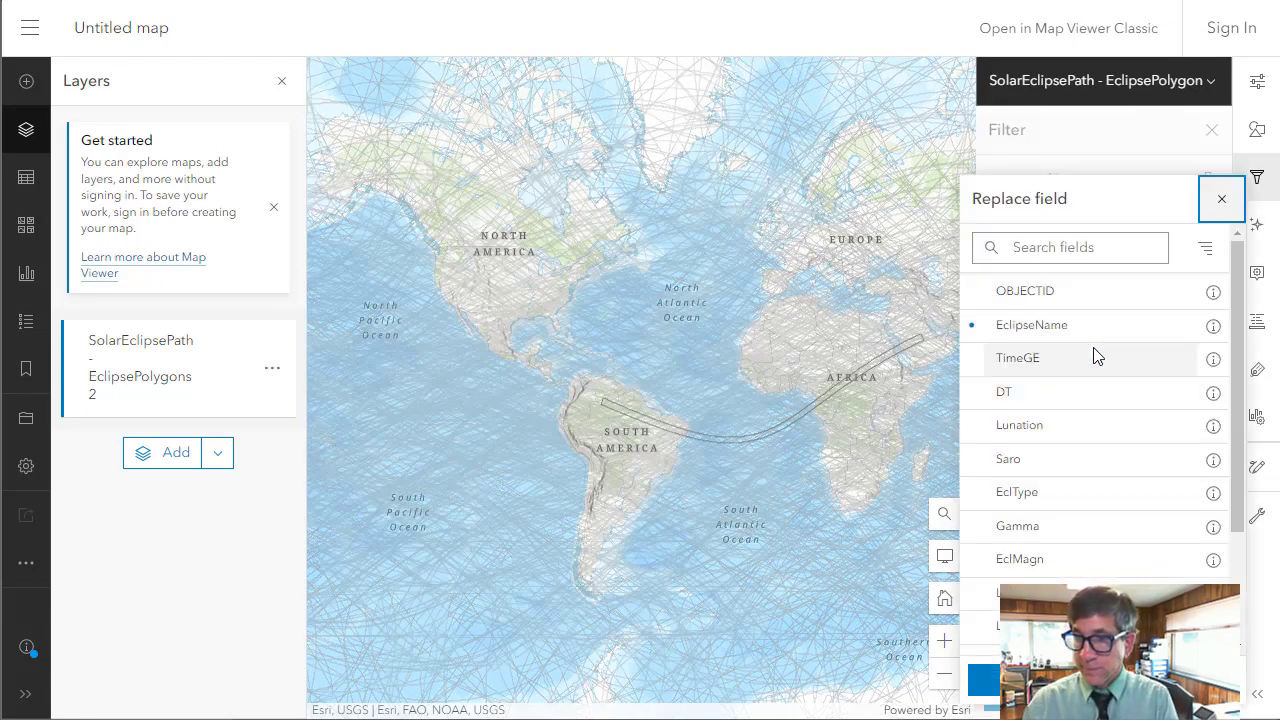
{"action": "mouse_move", "coordinate": [1074, 432]}
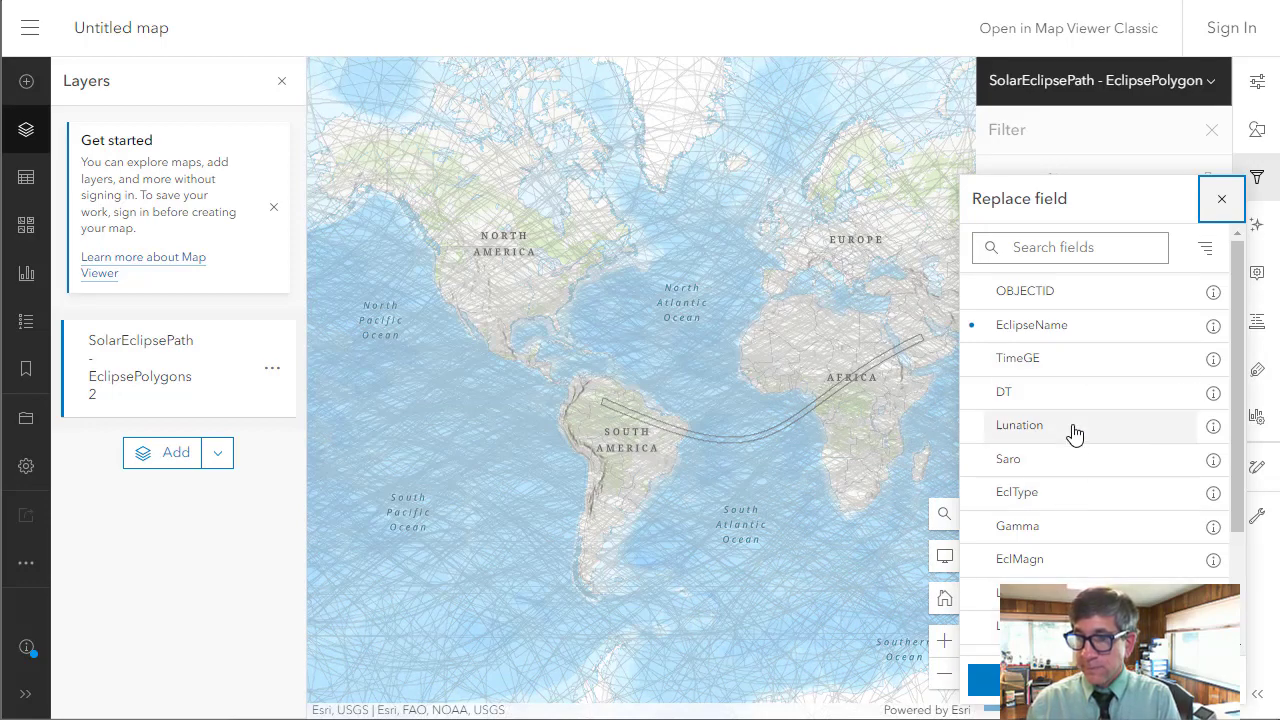
{"action": "scroll", "scroll_direction": "down", "scroll_amount": 3}
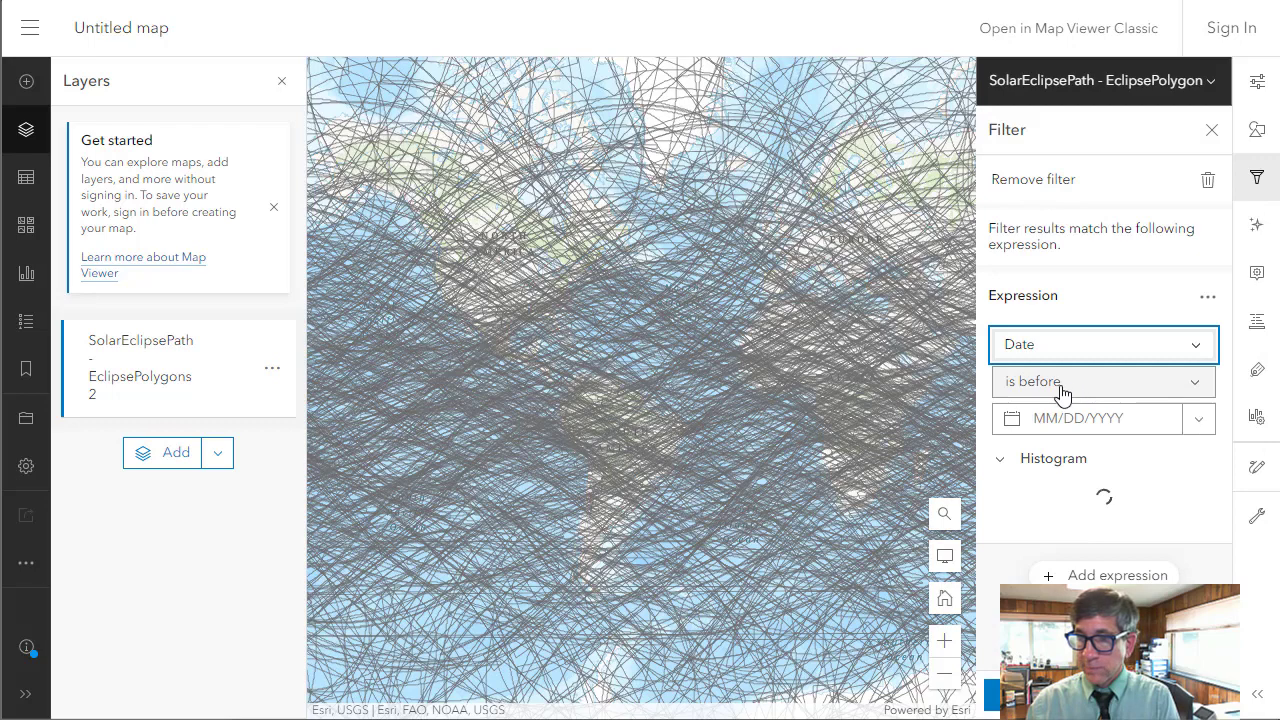
{"action": "left_click", "coordinate": [1102, 382]}
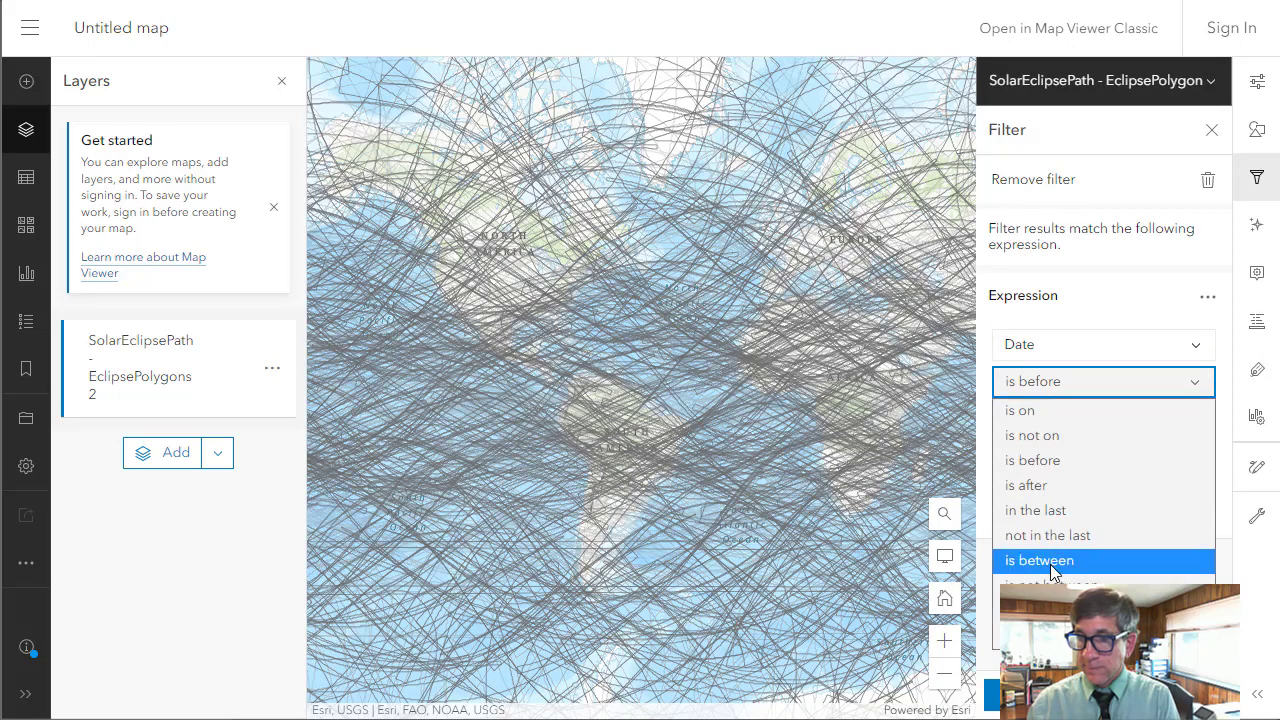
{"action": "left_click", "coordinate": [1038, 560]}
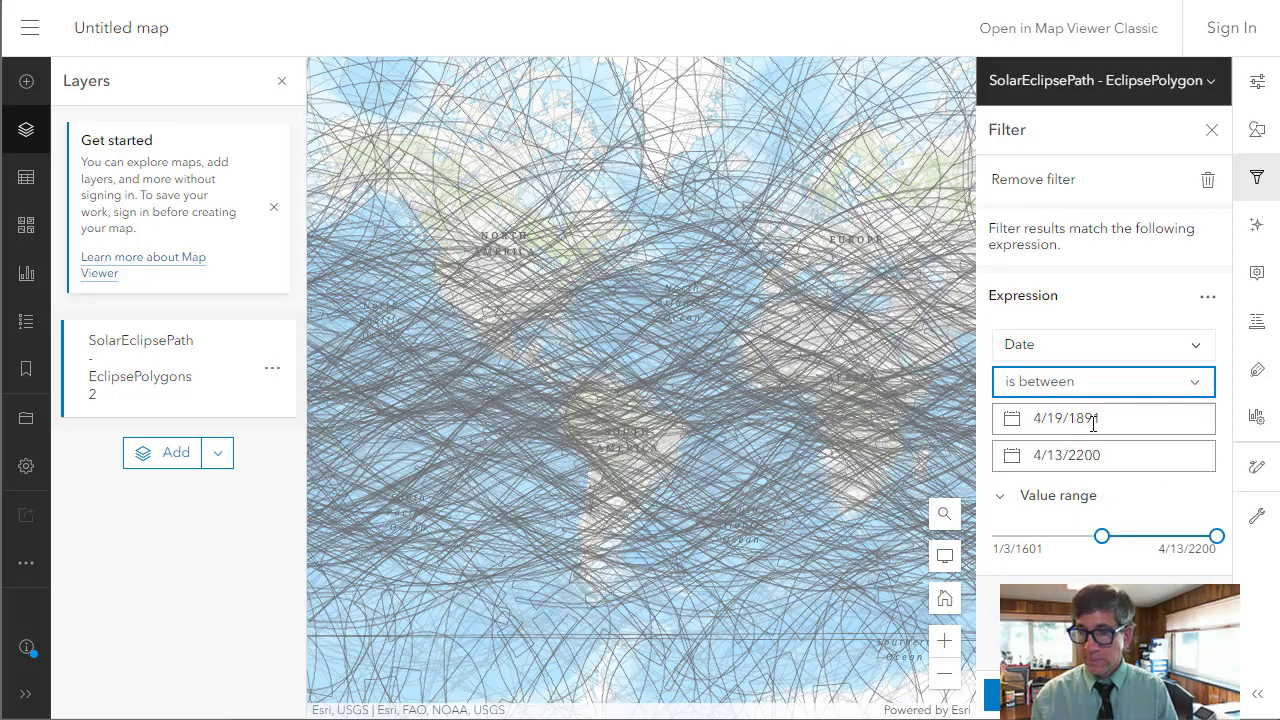
Enter the date range ending 12/31/2024 so only recent eclipse paths remain
{"action": "left_click", "coordinate": [1090, 420]}
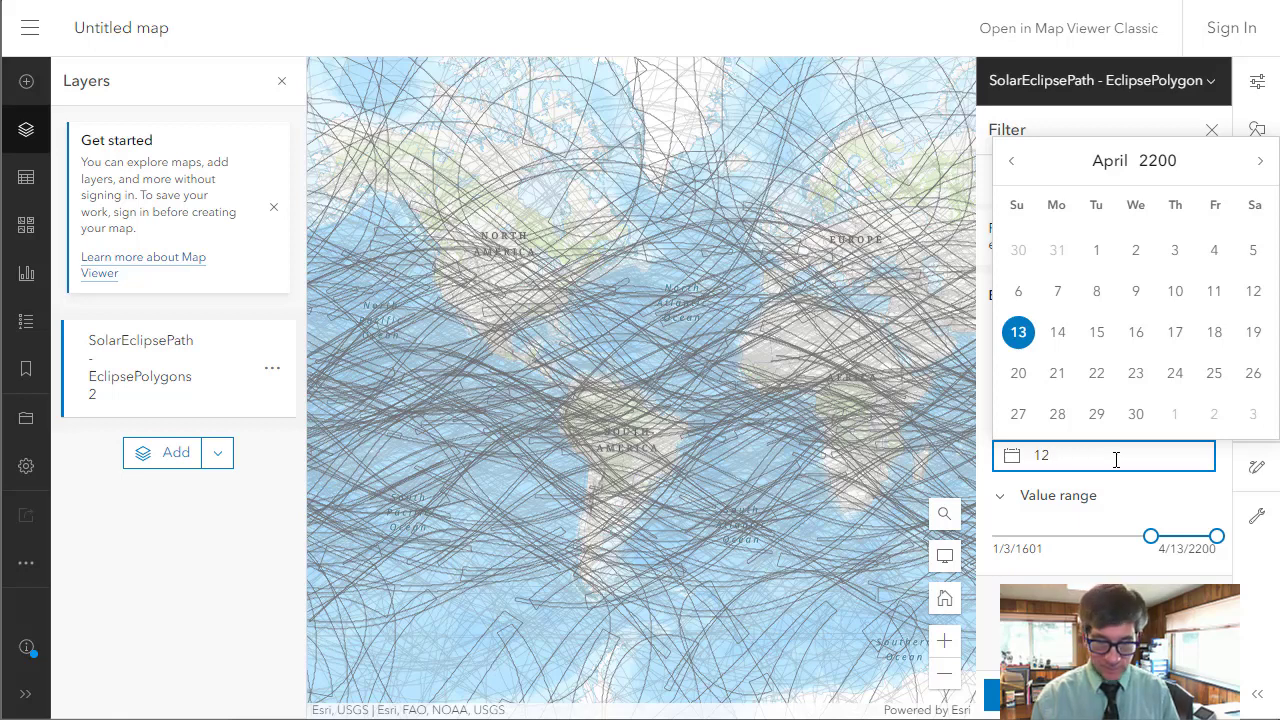
{"action": "type", "text": "12/31/201"}
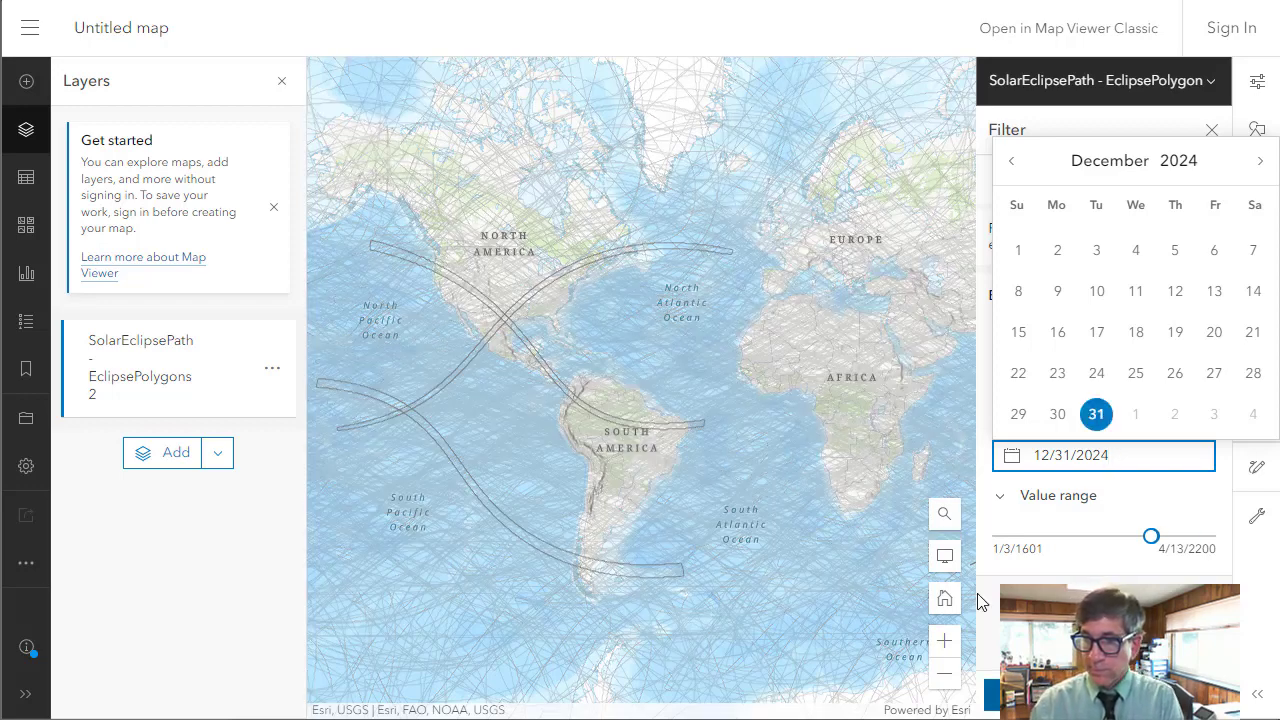
{"action": "left_click", "coordinate": [1212, 130]}
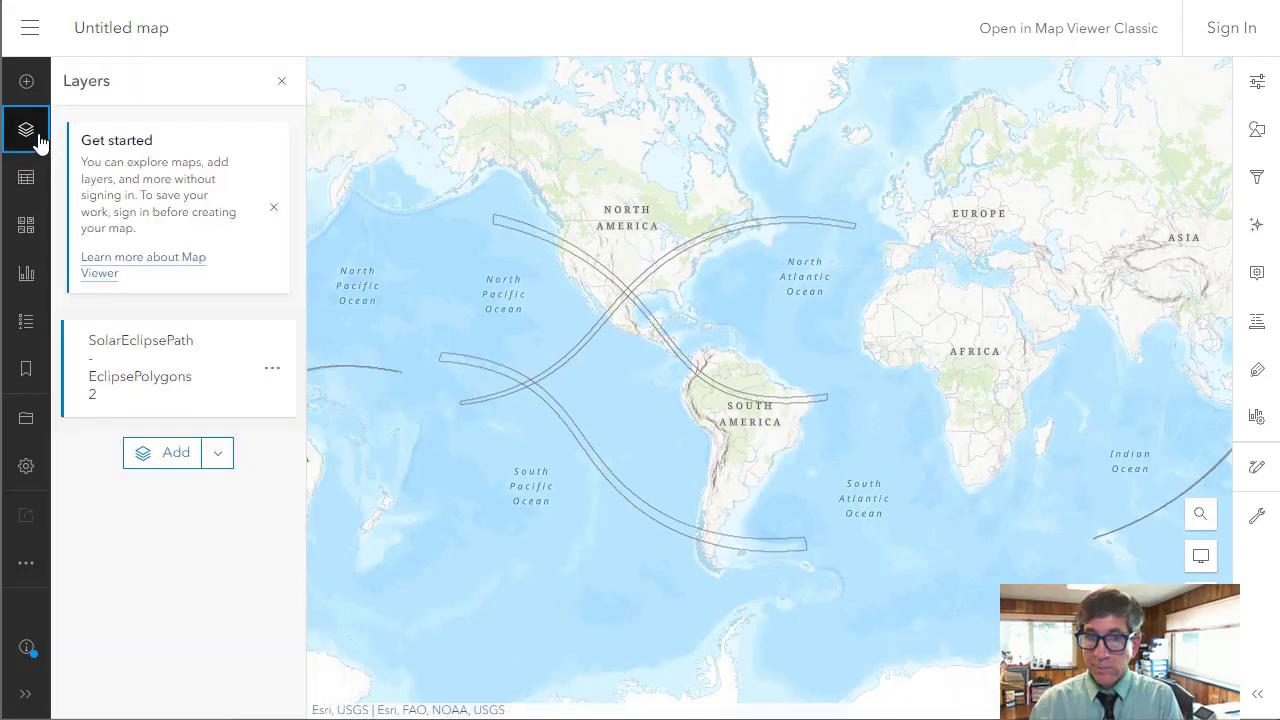
Show the eclipse layer's attribute table expanded to all four filtered records
{"action": "left_click", "coordinate": [272, 368]}
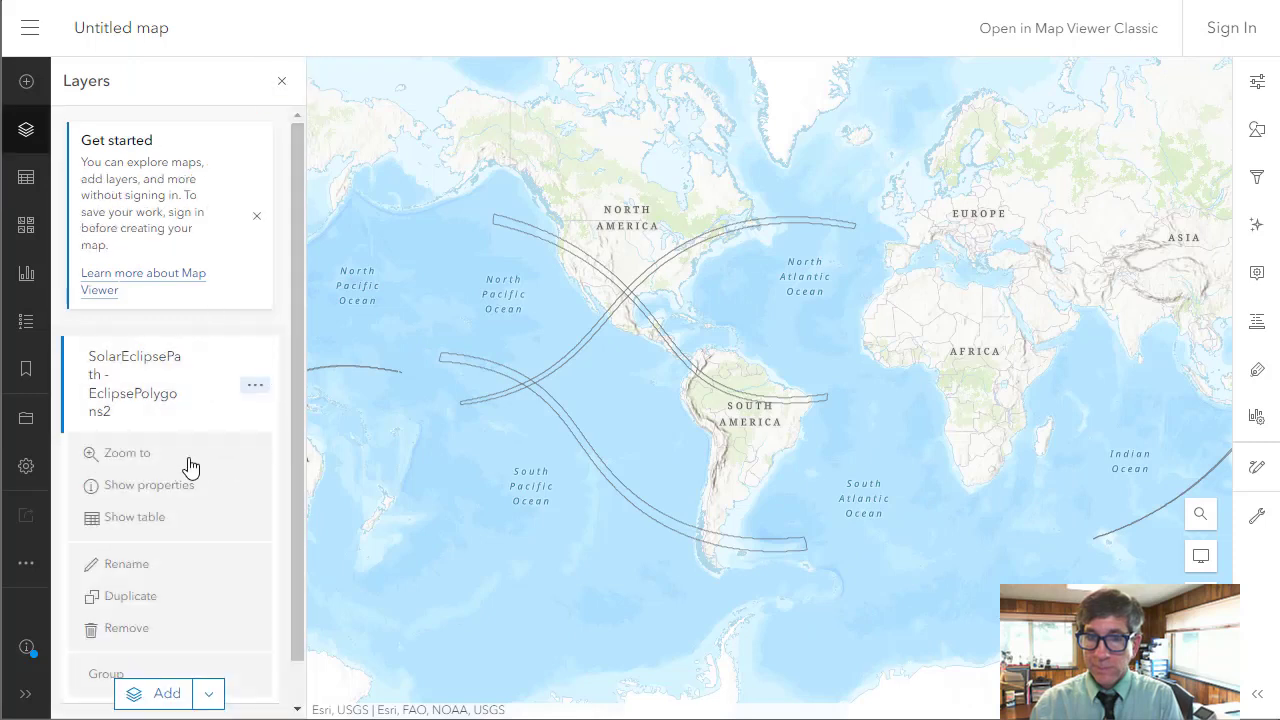
{"action": "left_click", "coordinate": [134, 516]}
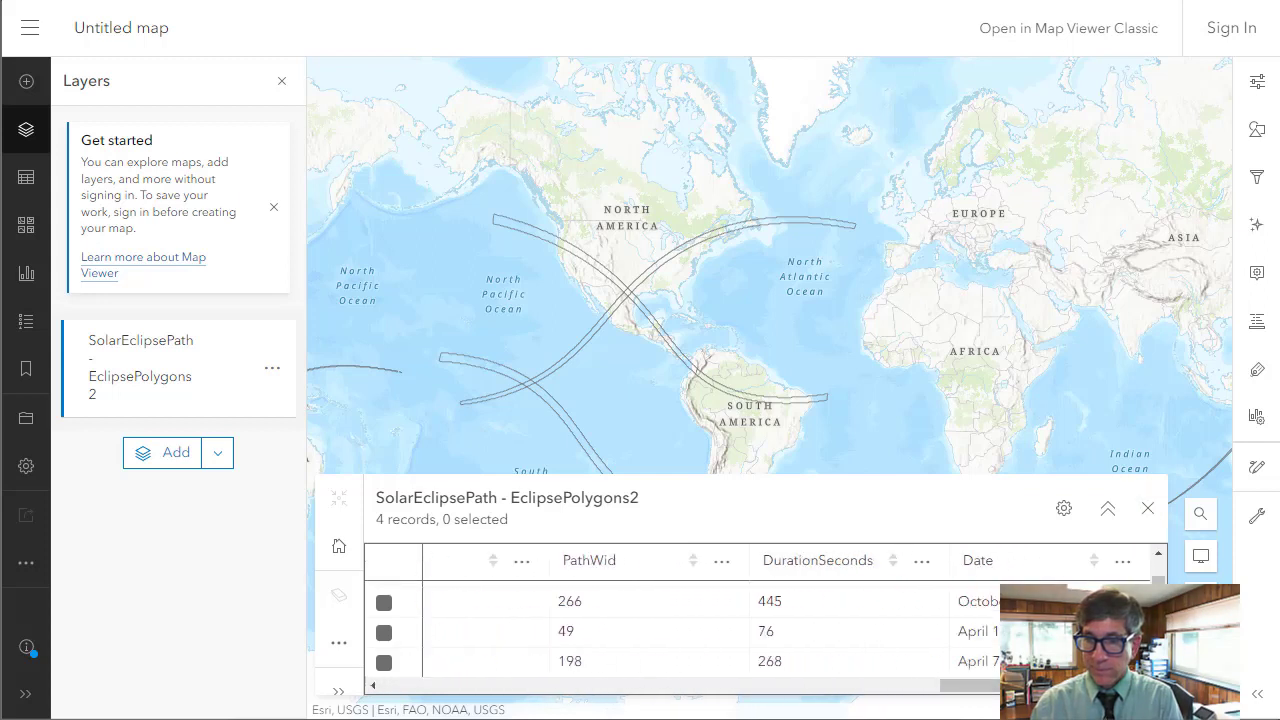
{"action": "mouse_move", "coordinate": [1106, 512]}
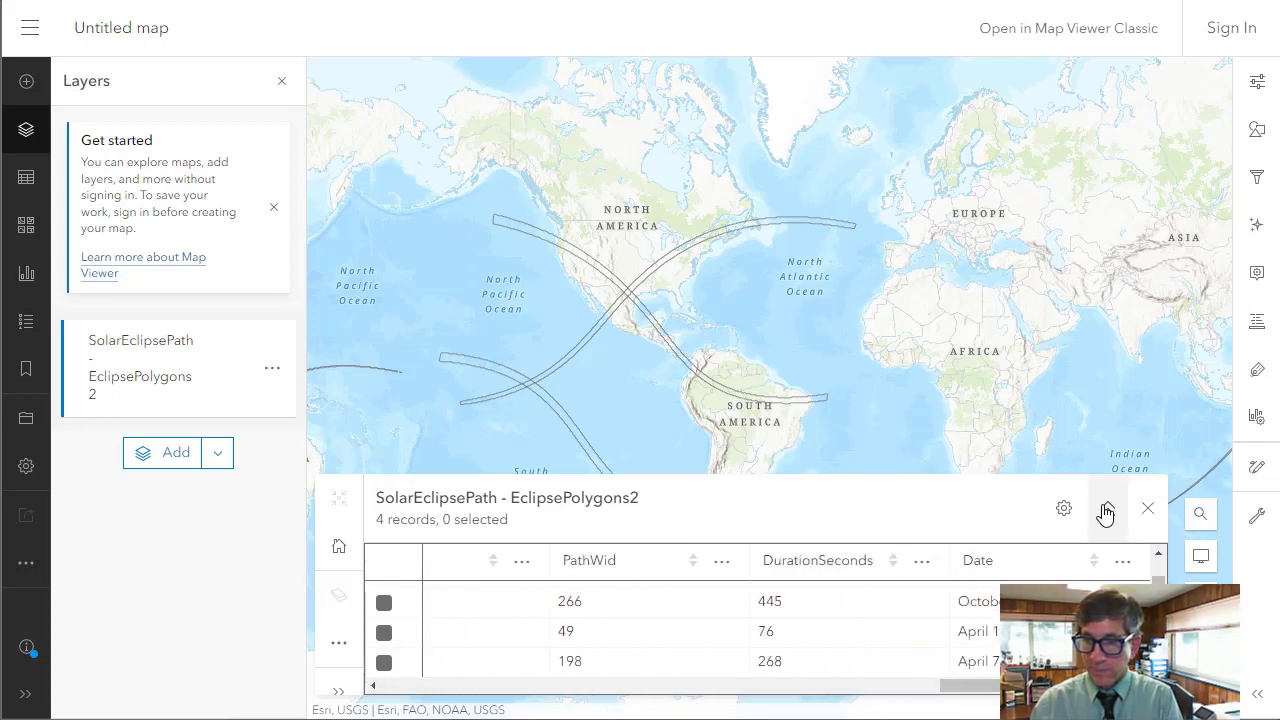
{"action": "left_click", "coordinate": [1106, 508]}
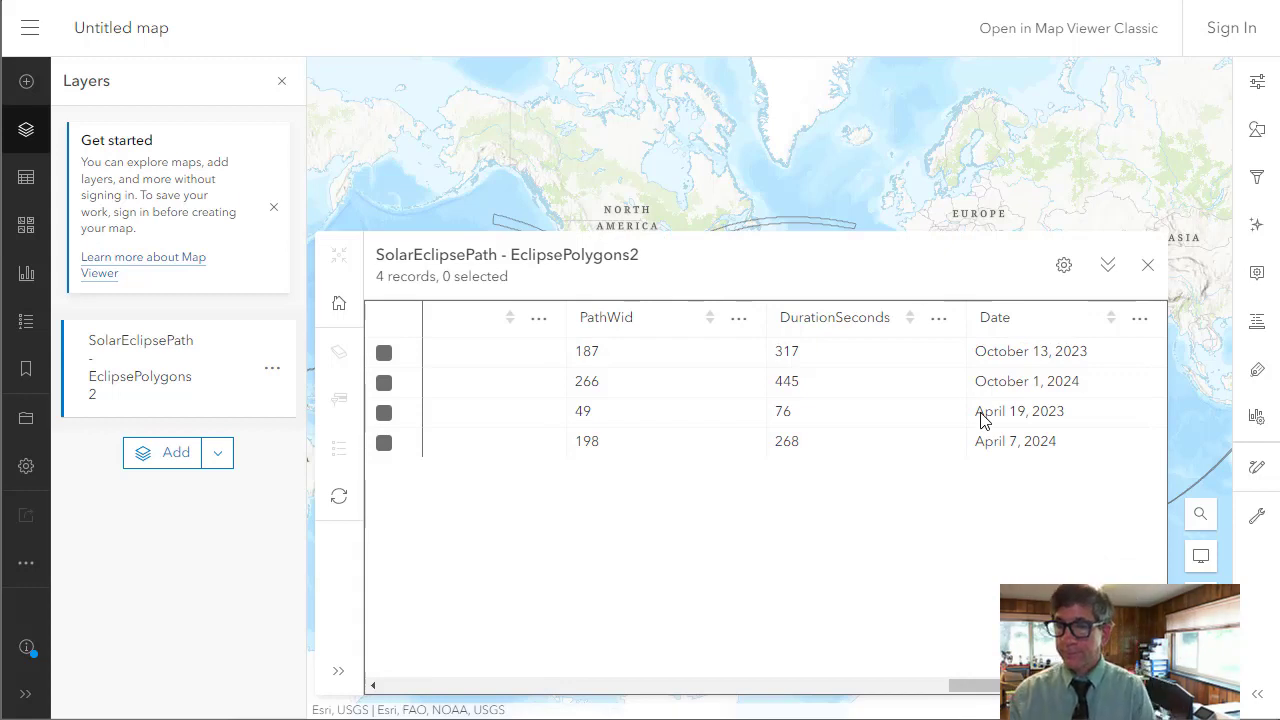
{"action": "mouse_move", "coordinate": [1104, 264]}
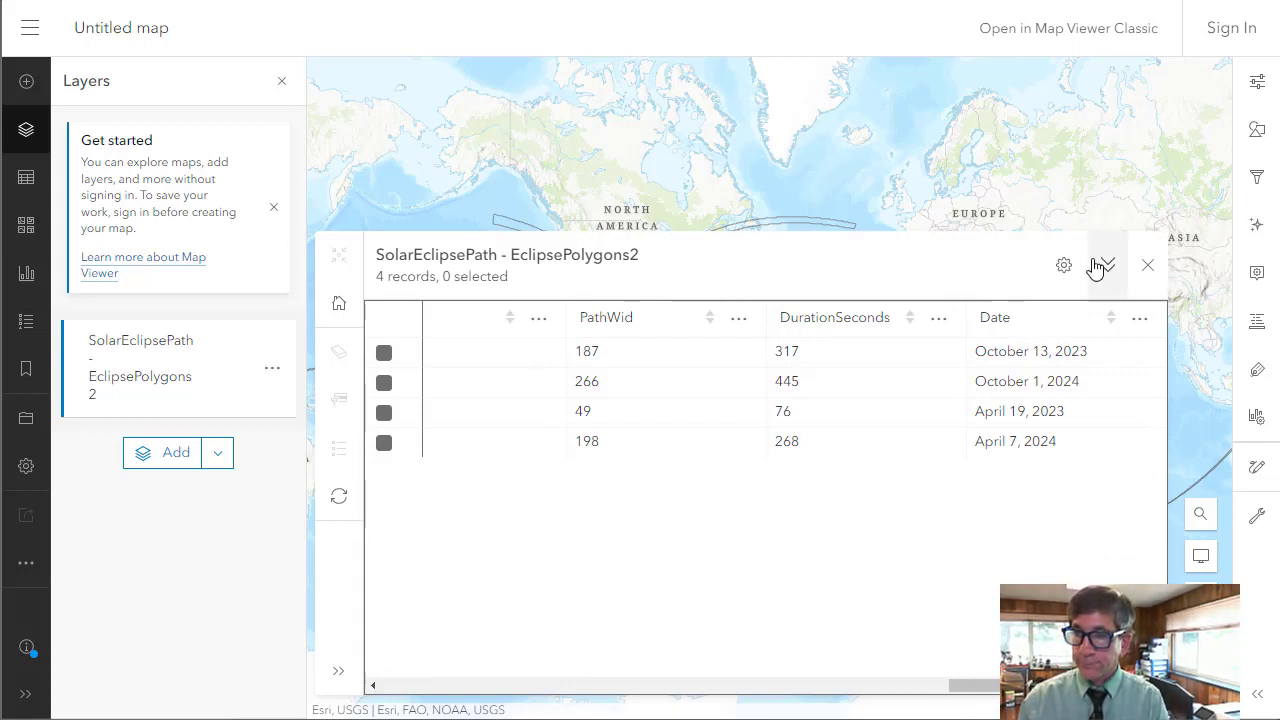
Select the October 13, 2023 and April 7, 2024 records, leaving October 1, 2024 unselected
{"action": "left_click", "coordinate": [384, 352]}
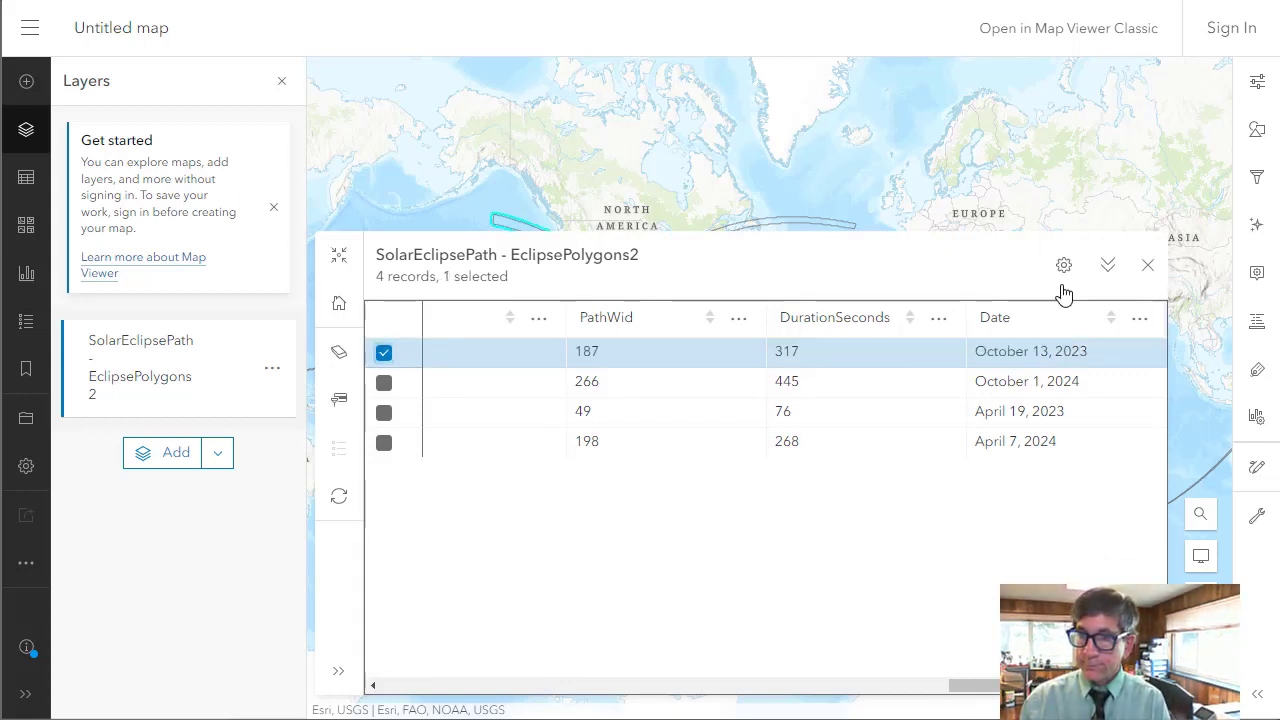
{"action": "left_click", "coordinate": [1108, 264]}
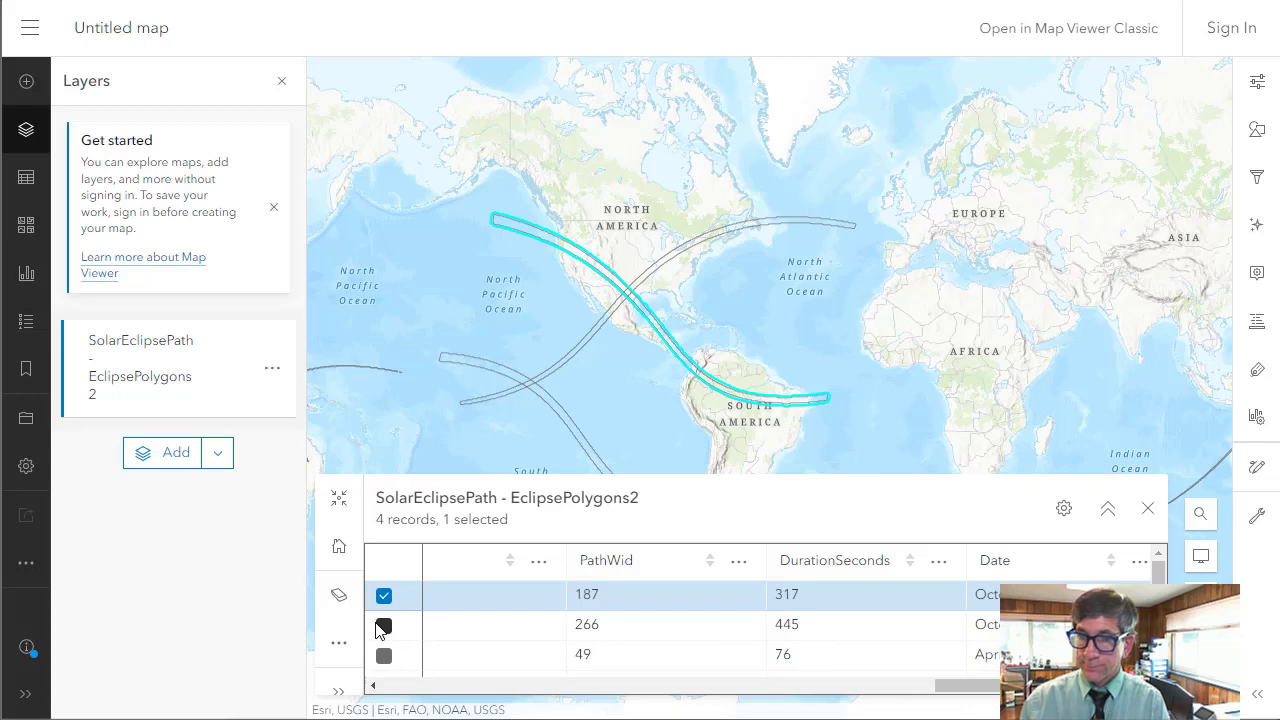
{"action": "left_click", "coordinate": [384, 624]}
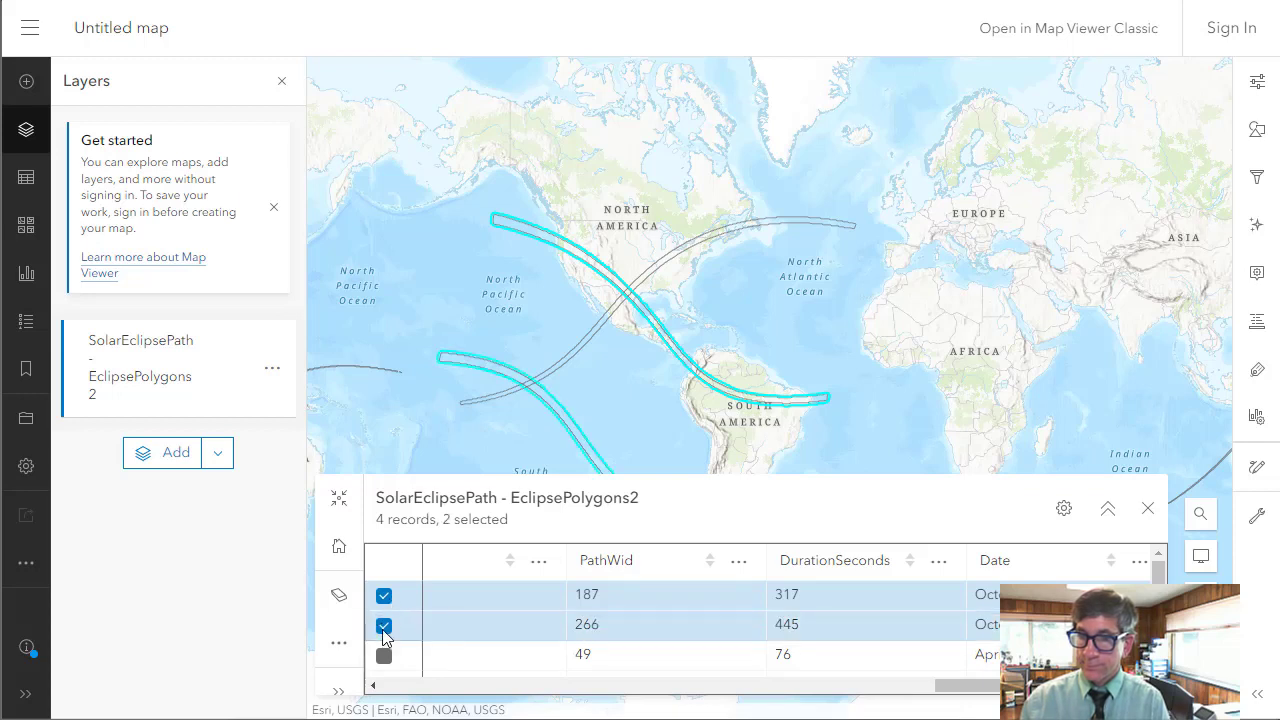
{"action": "left_click", "coordinate": [384, 596]}
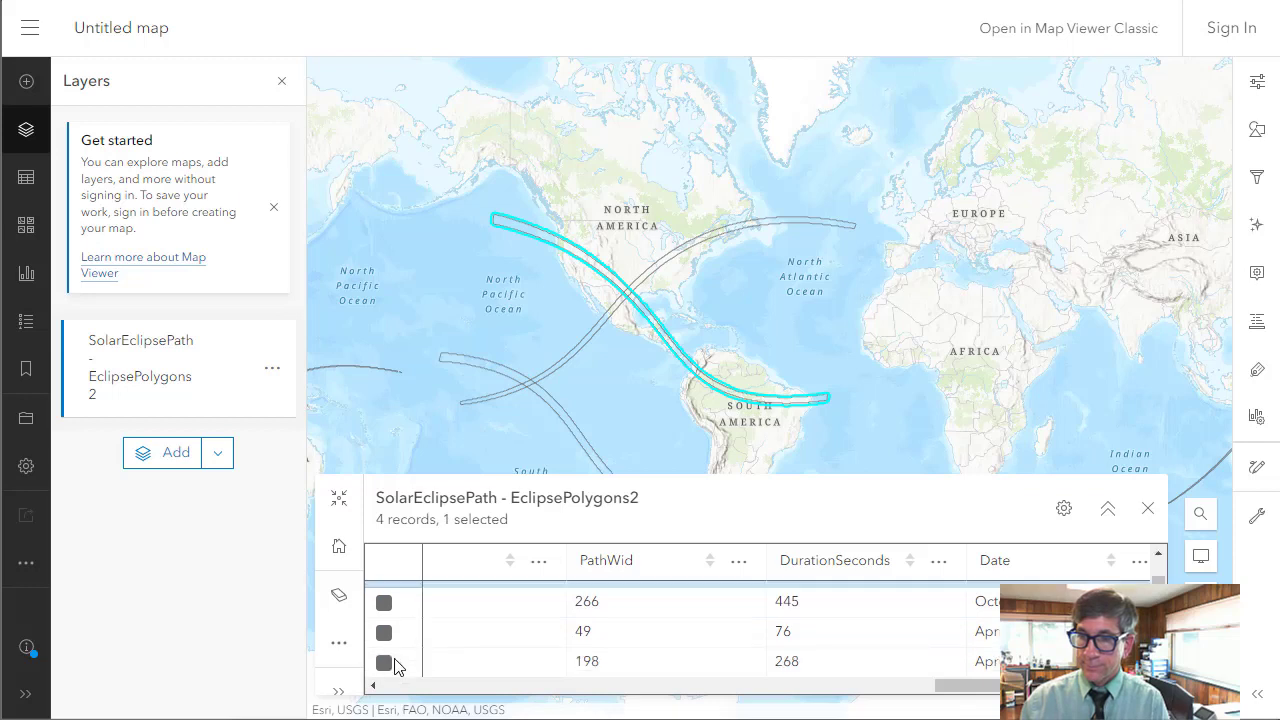
{"action": "left_click", "coordinate": [388, 660]}
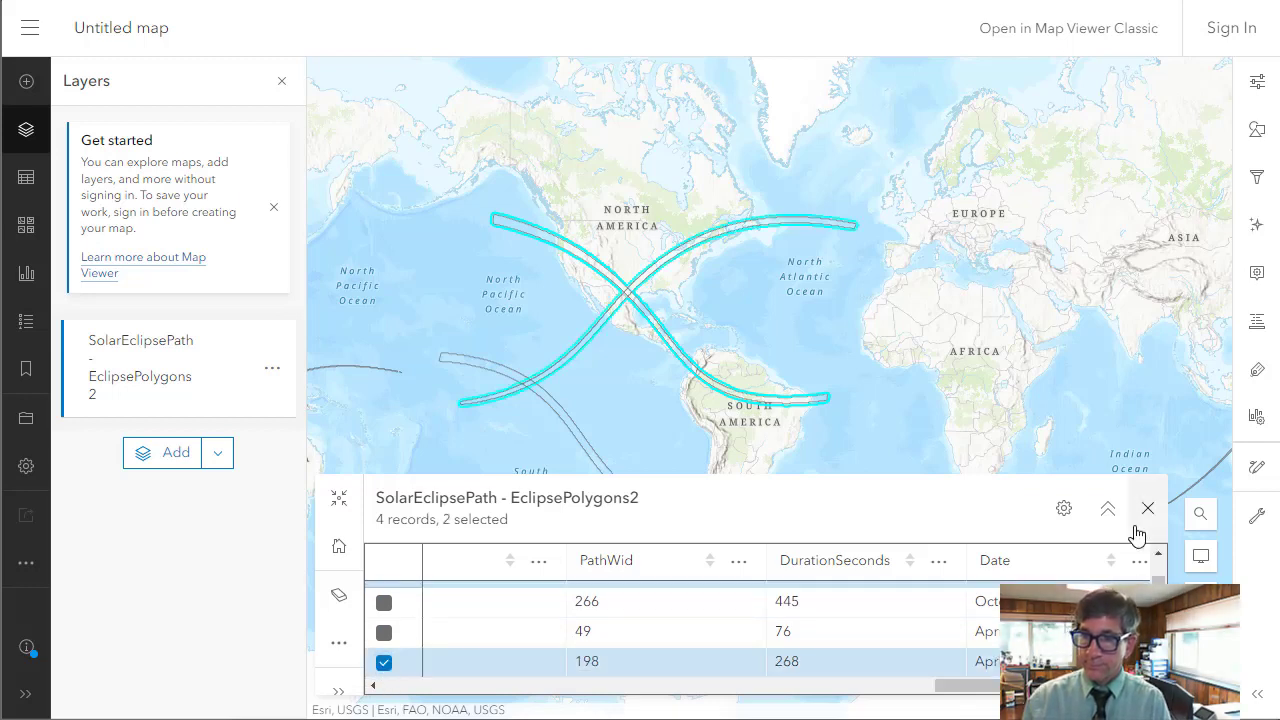
{"action": "left_click", "coordinate": [1148, 508]}
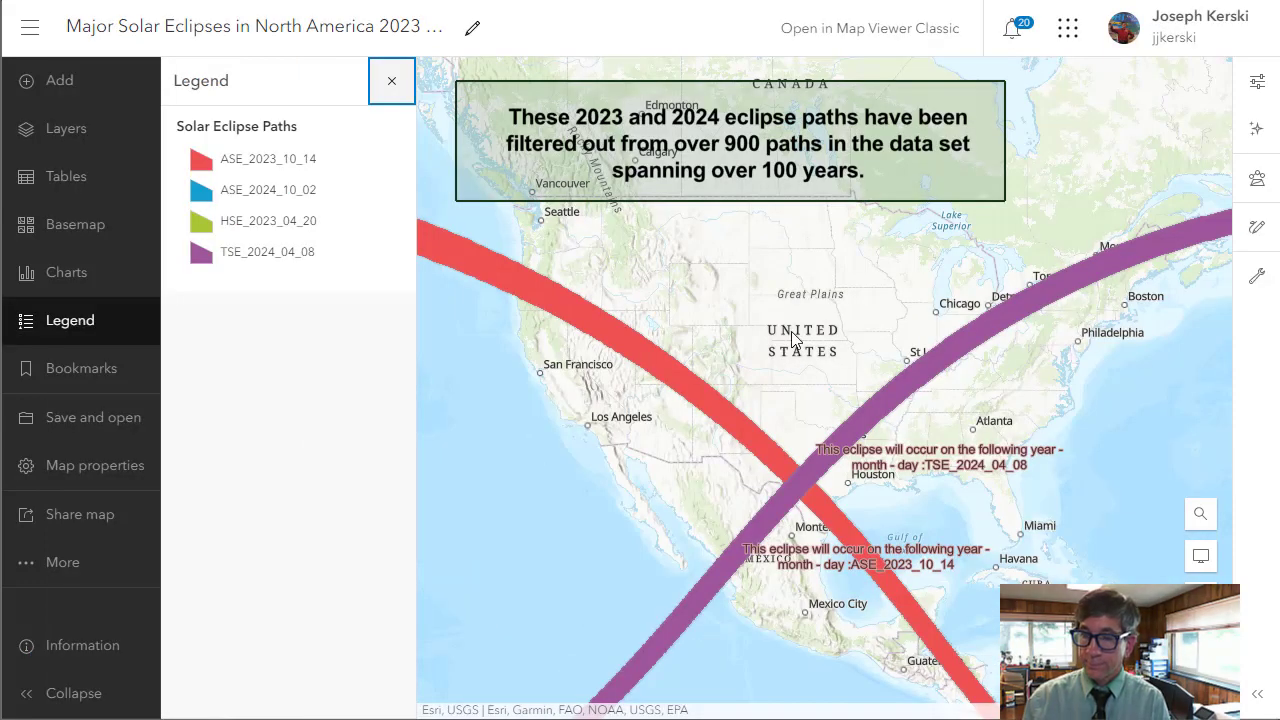
{"action": "mouse_move", "coordinate": [1260, 128]}
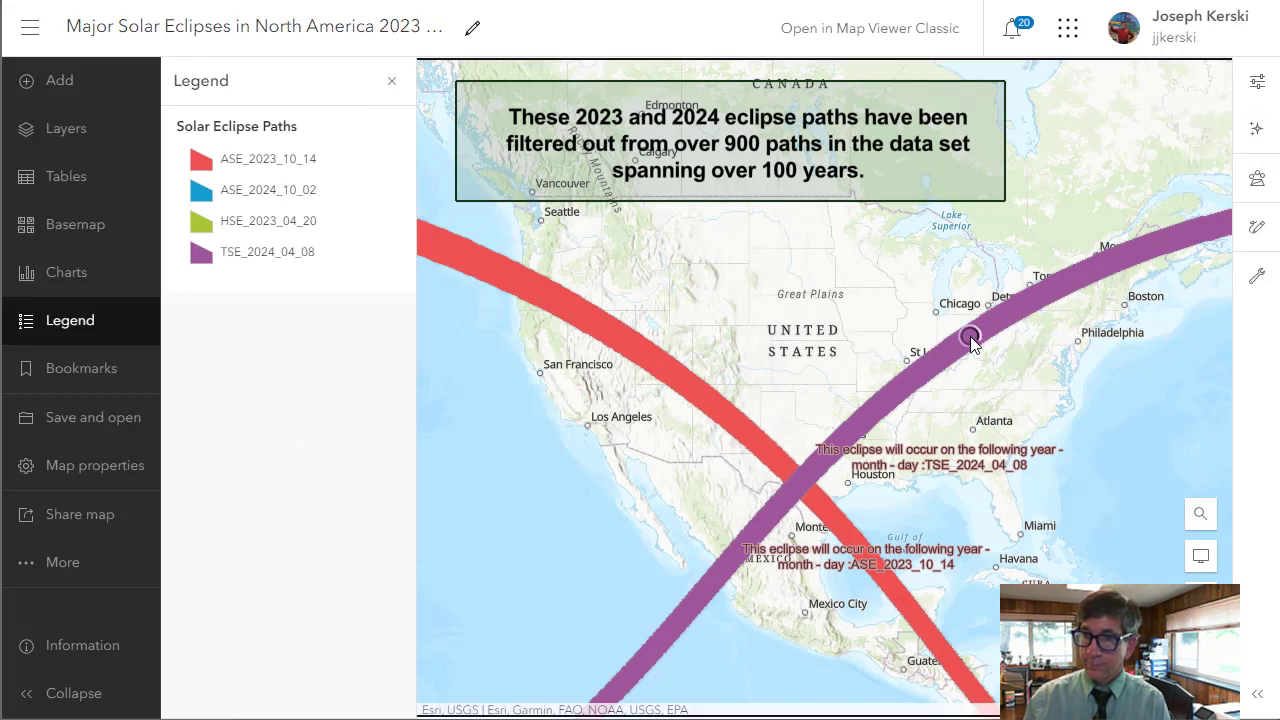
{"action": "left_click", "coordinate": [970, 336]}
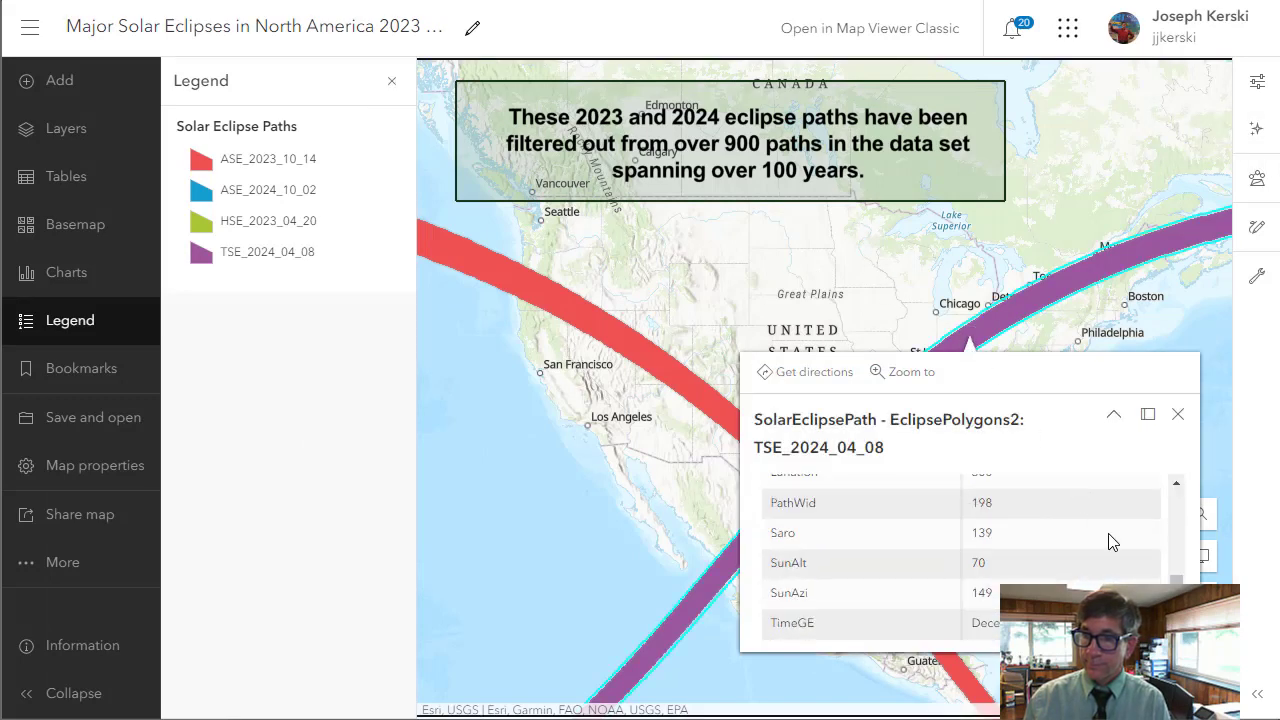
{"action": "left_click", "coordinate": [1176, 412]}
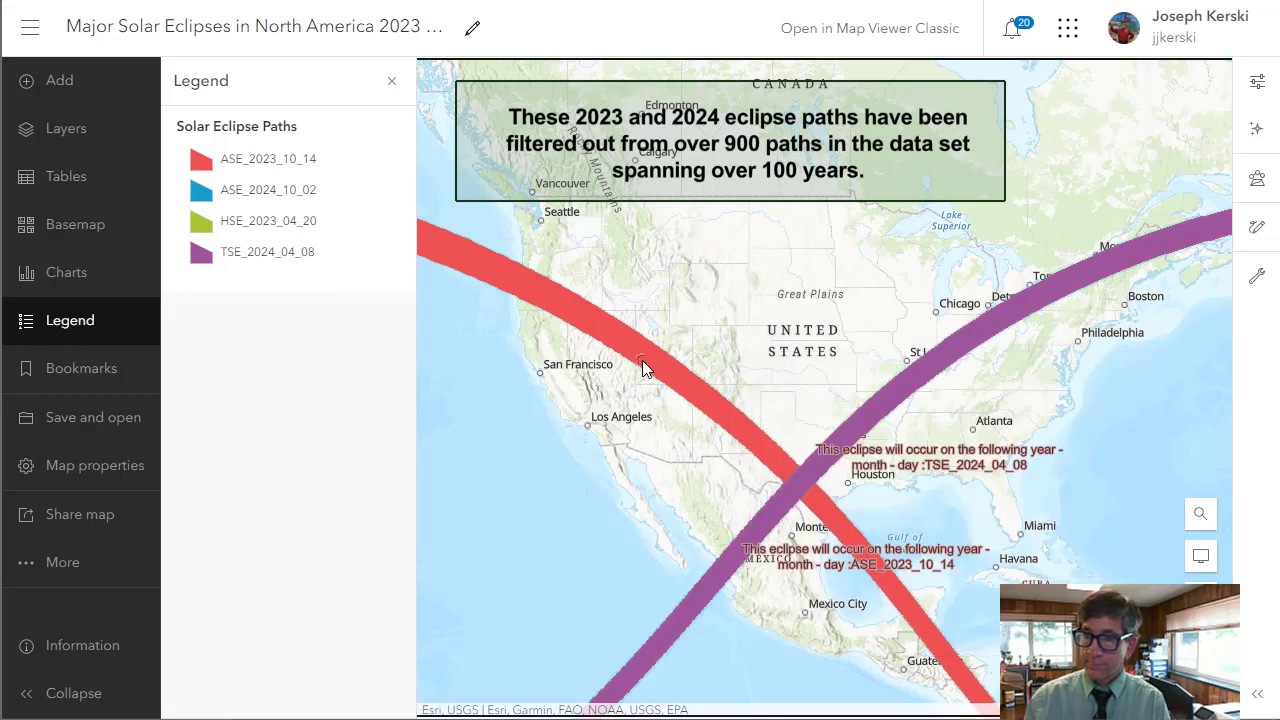
{"action": "left_click", "coordinate": [640, 366]}
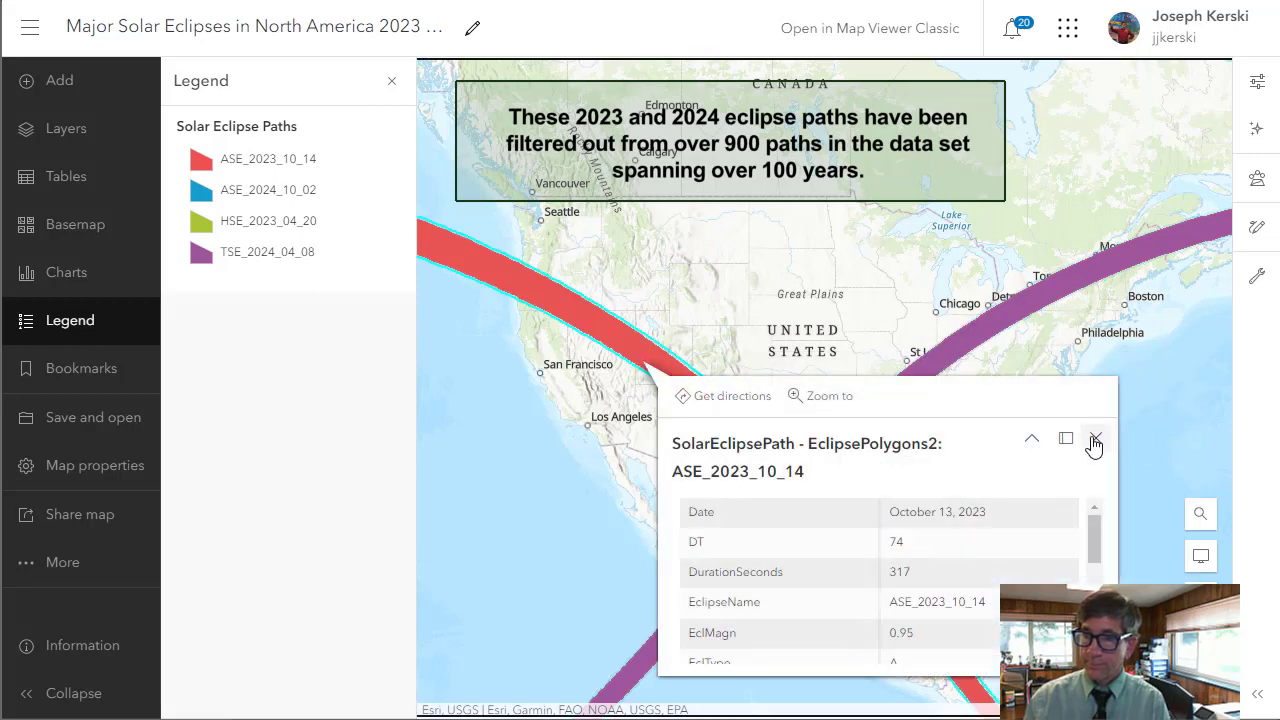
{"action": "mouse_move", "coordinate": [1092, 442]}
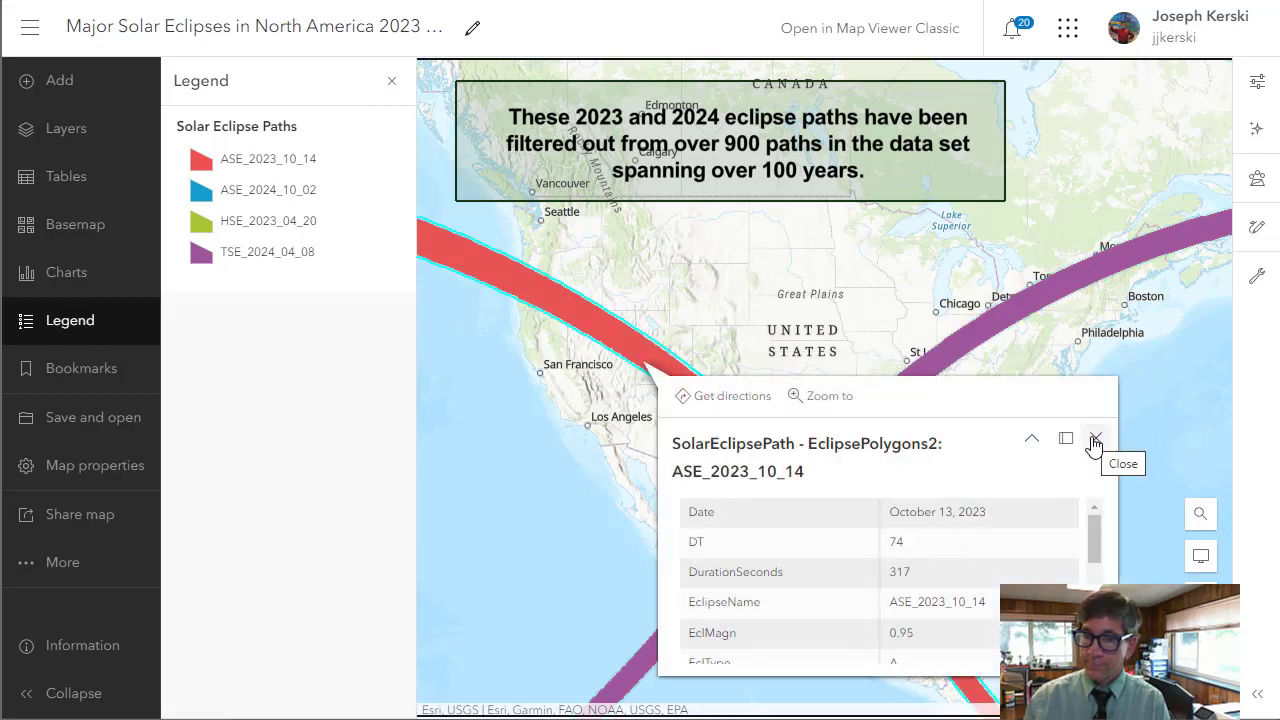
{"action": "left_click", "coordinate": [1096, 438]}
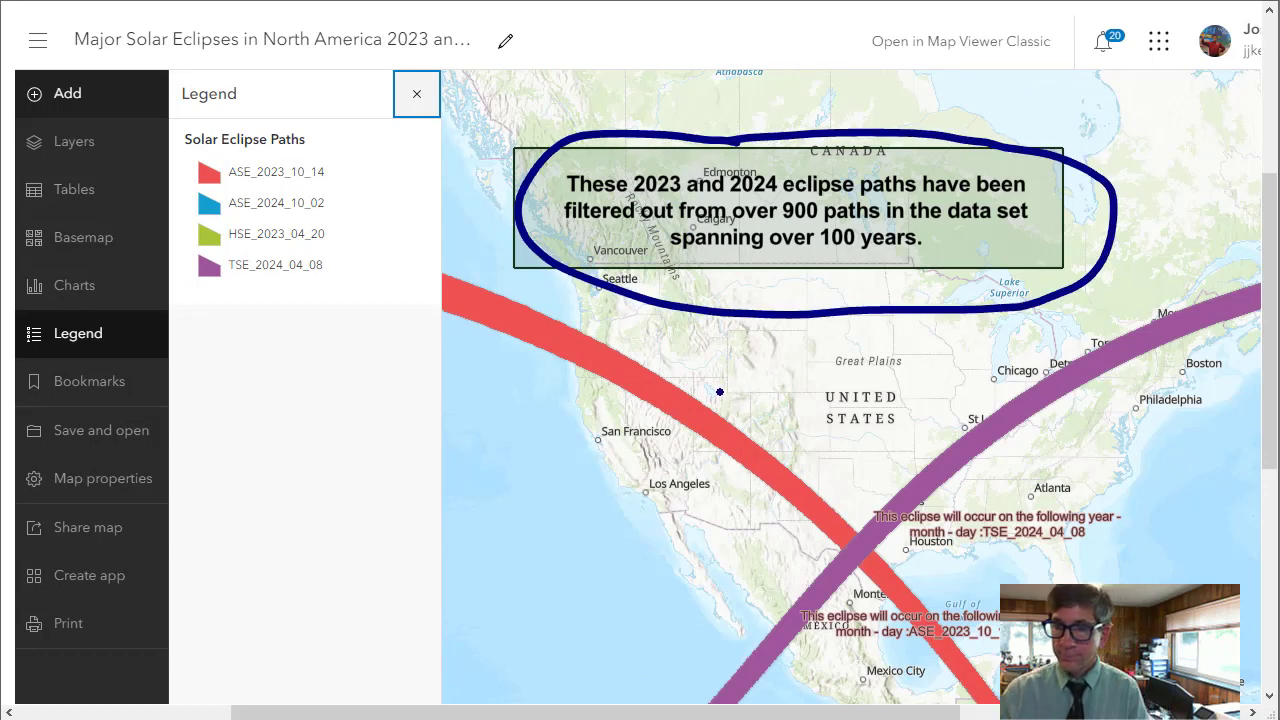
{"action": "mouse_move", "coordinate": [696, 204]}
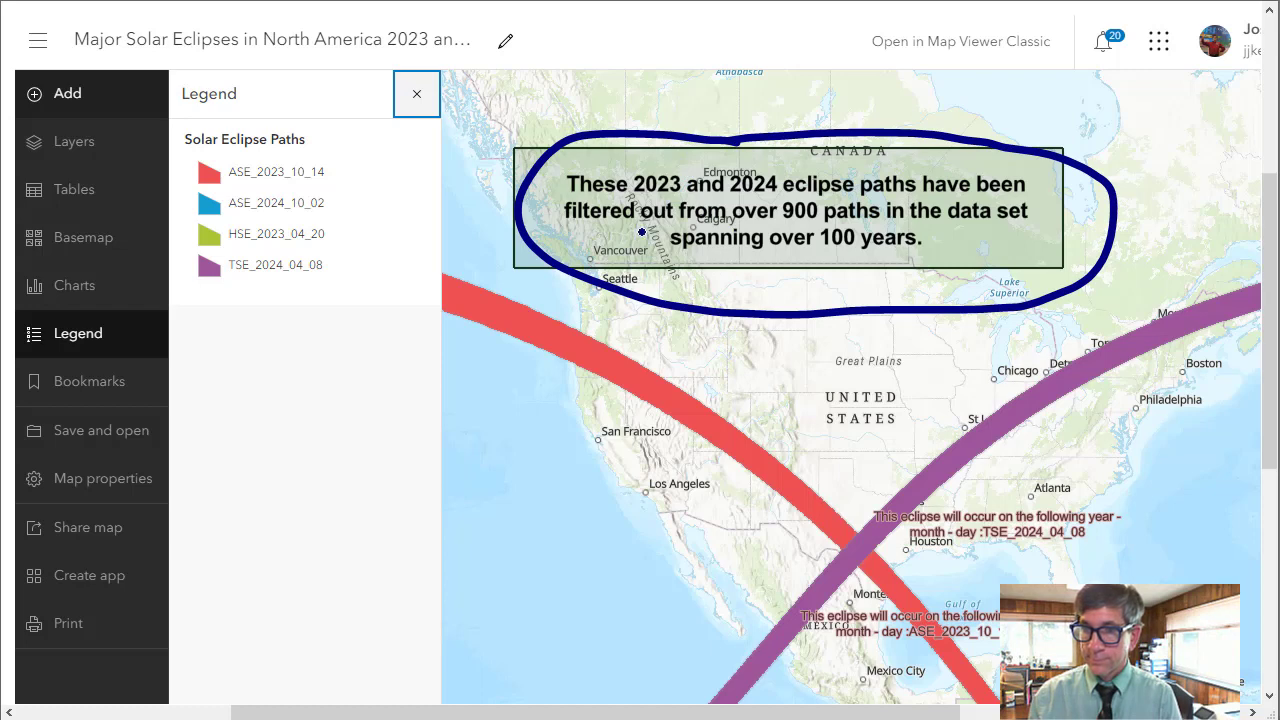
Sketch an arrow from the explanatory text box down to the red eclipse path
{"action": "left_click_drag", "start_coordinate": [640, 232], "coordinate": [600, 340]}
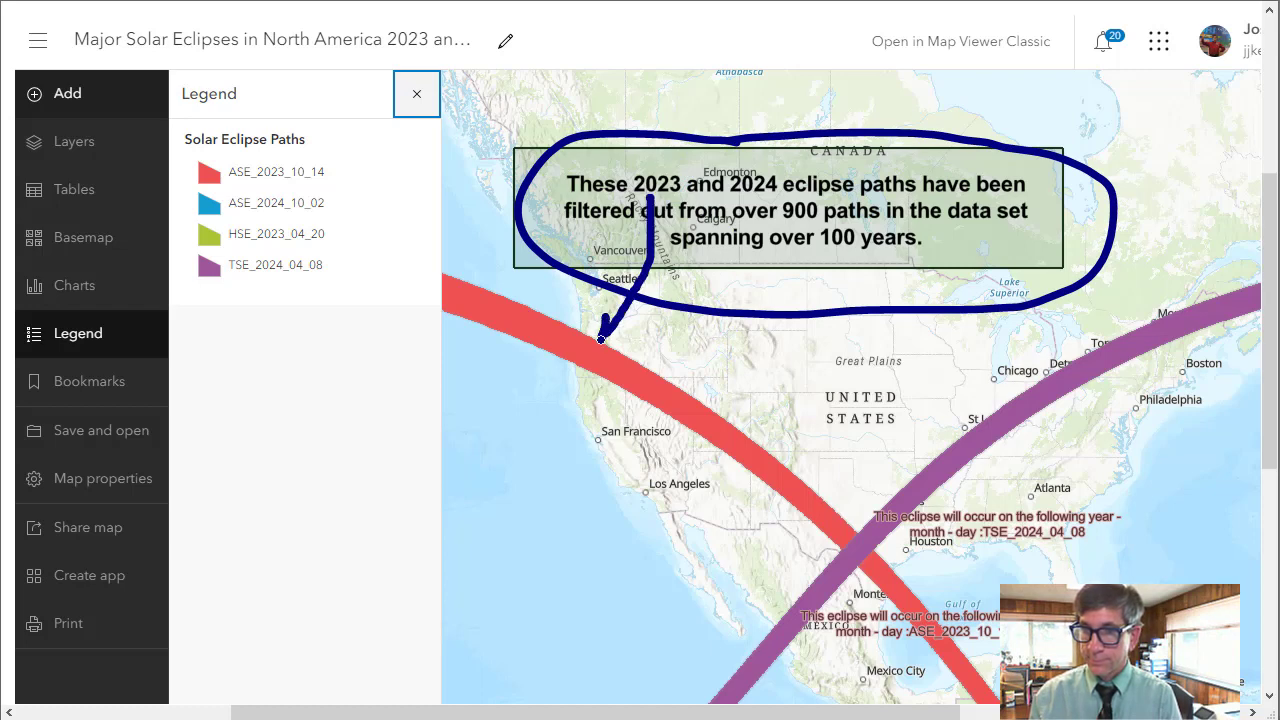